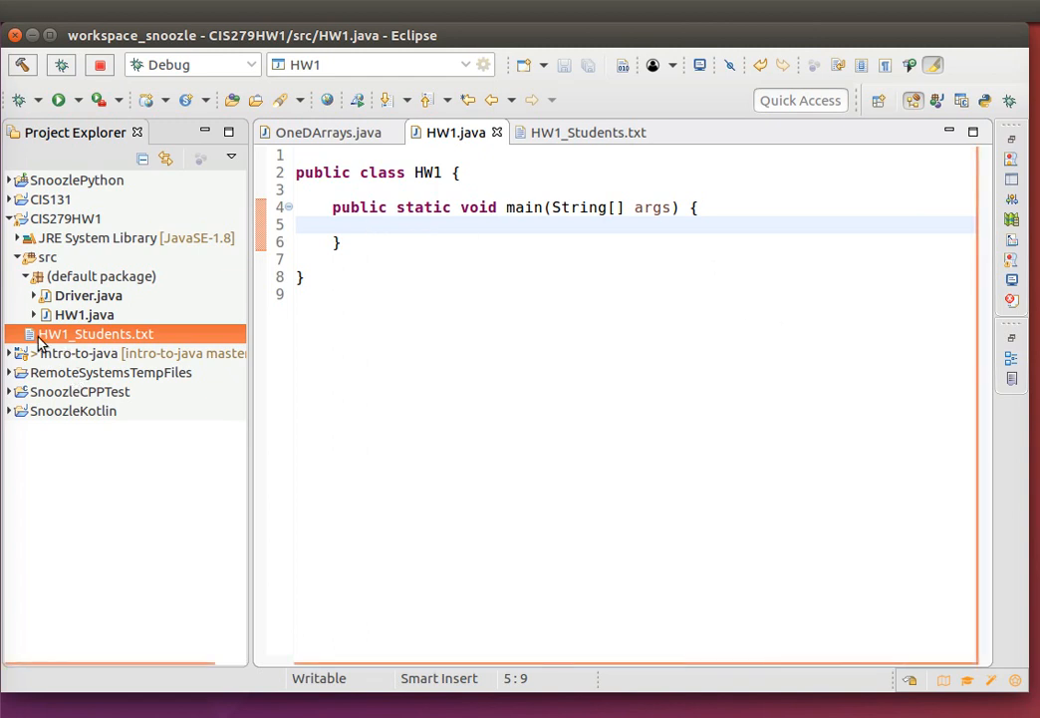
- Declare File file = new File("HW1_Students.txt"); inside main
click(370, 224)
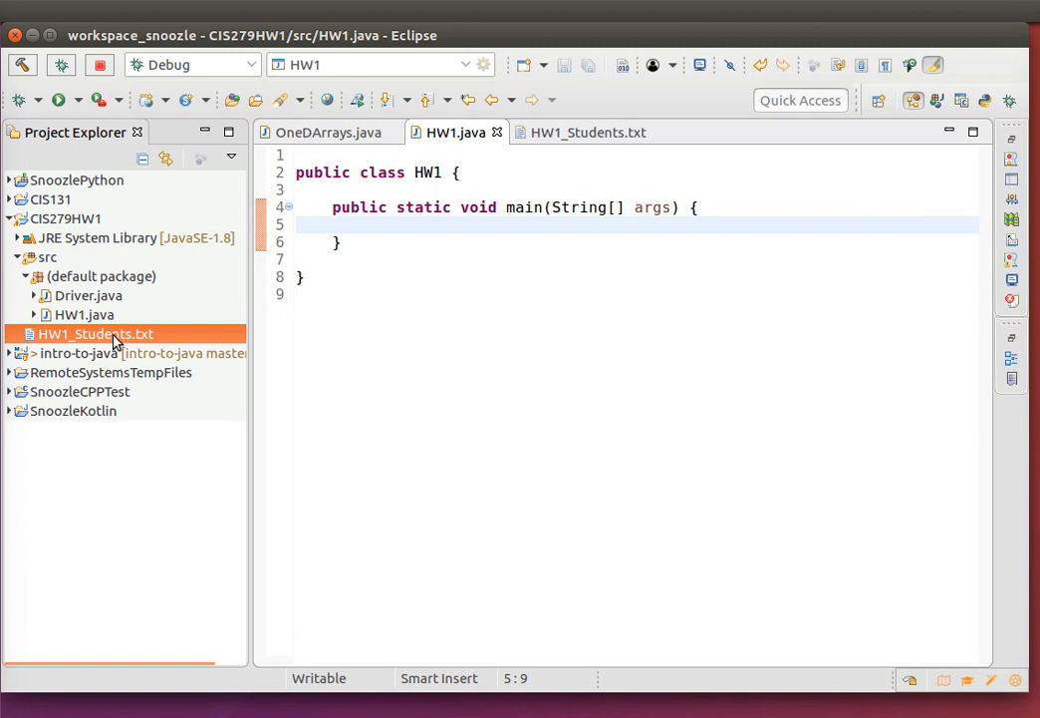
text(Fi)
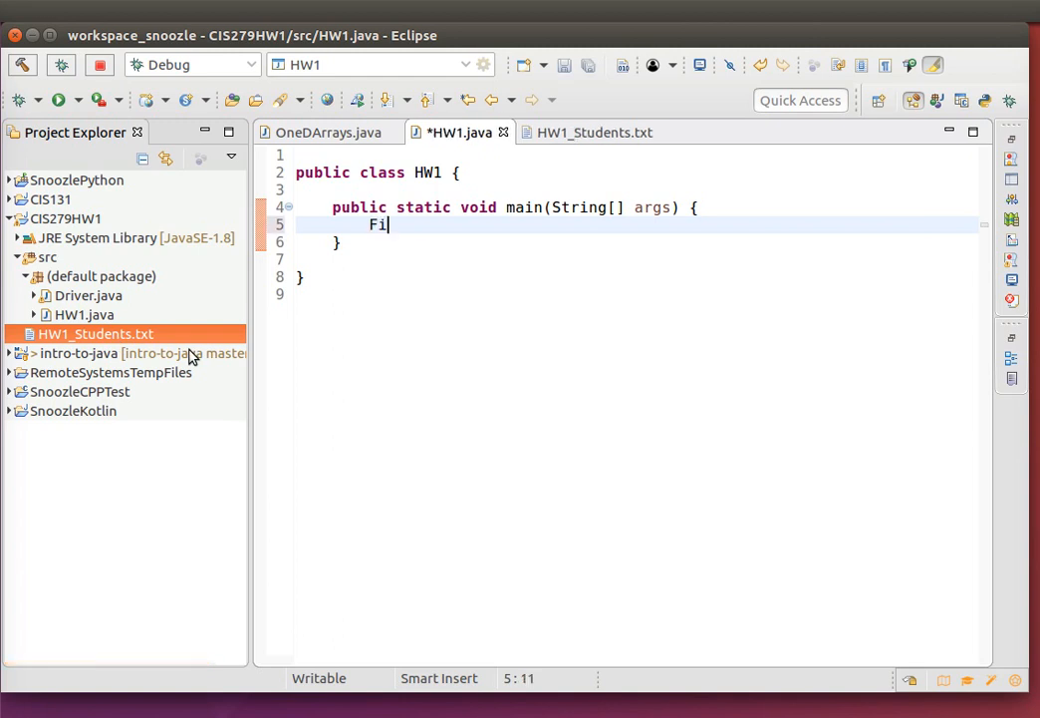
text(le file =)
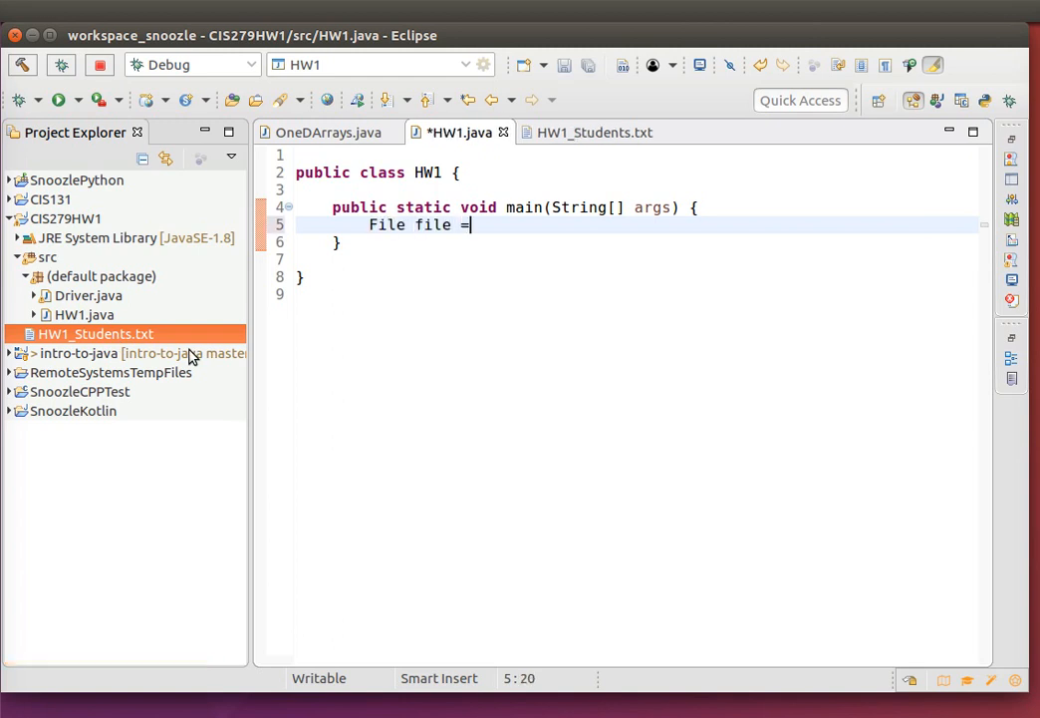
text(new)
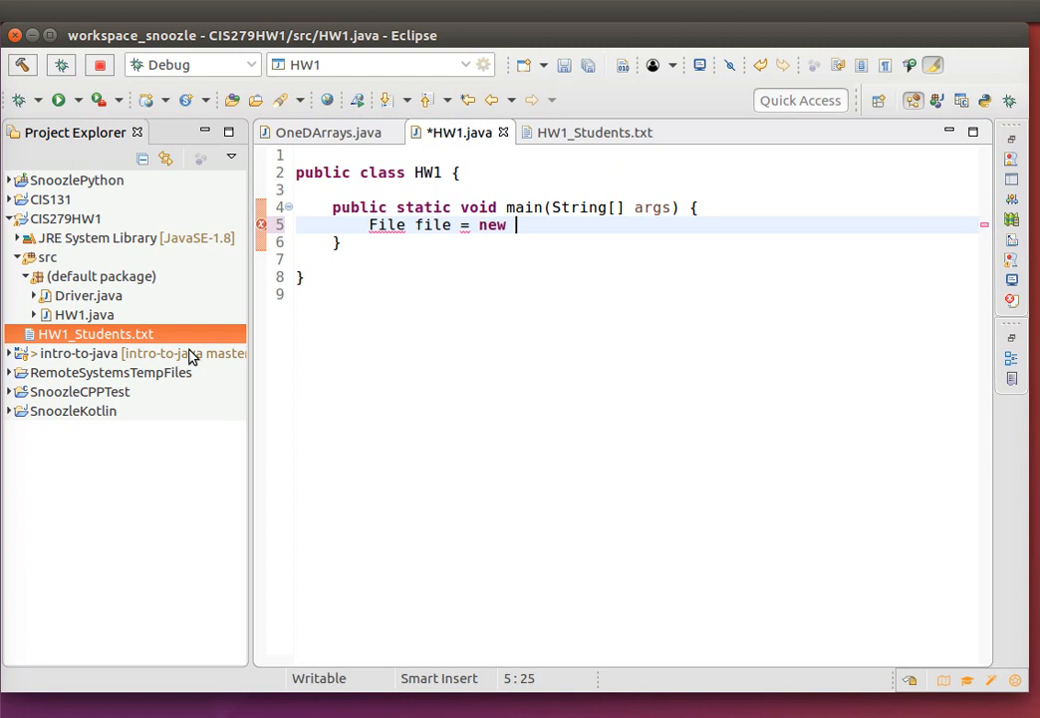
text(File("HW1)
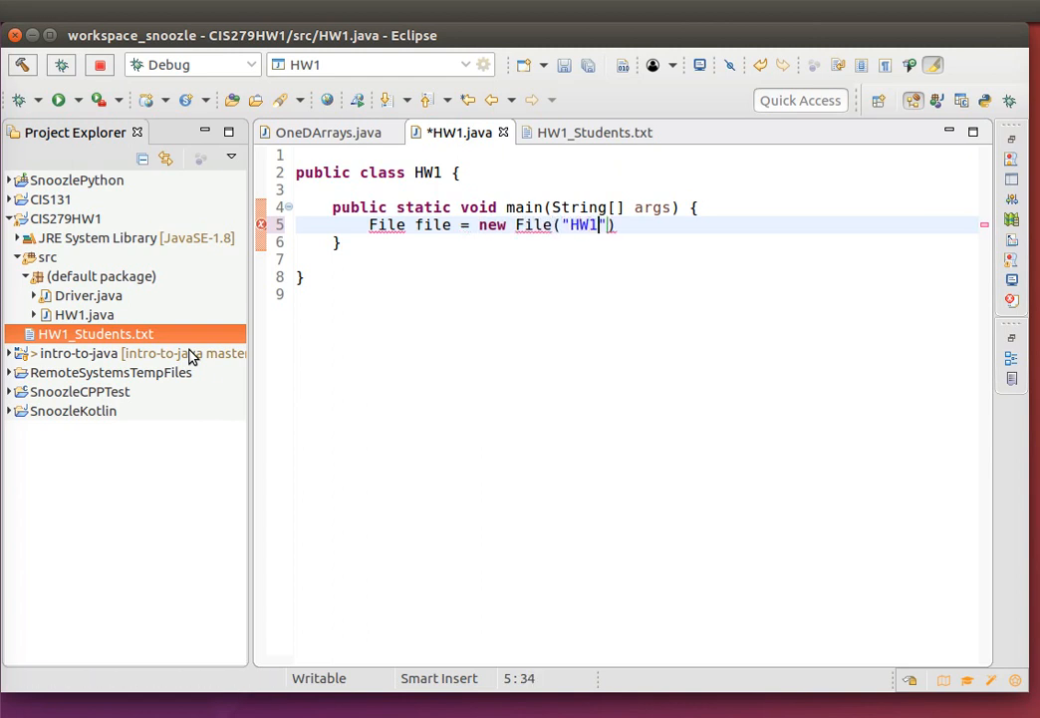
text(_Stu)
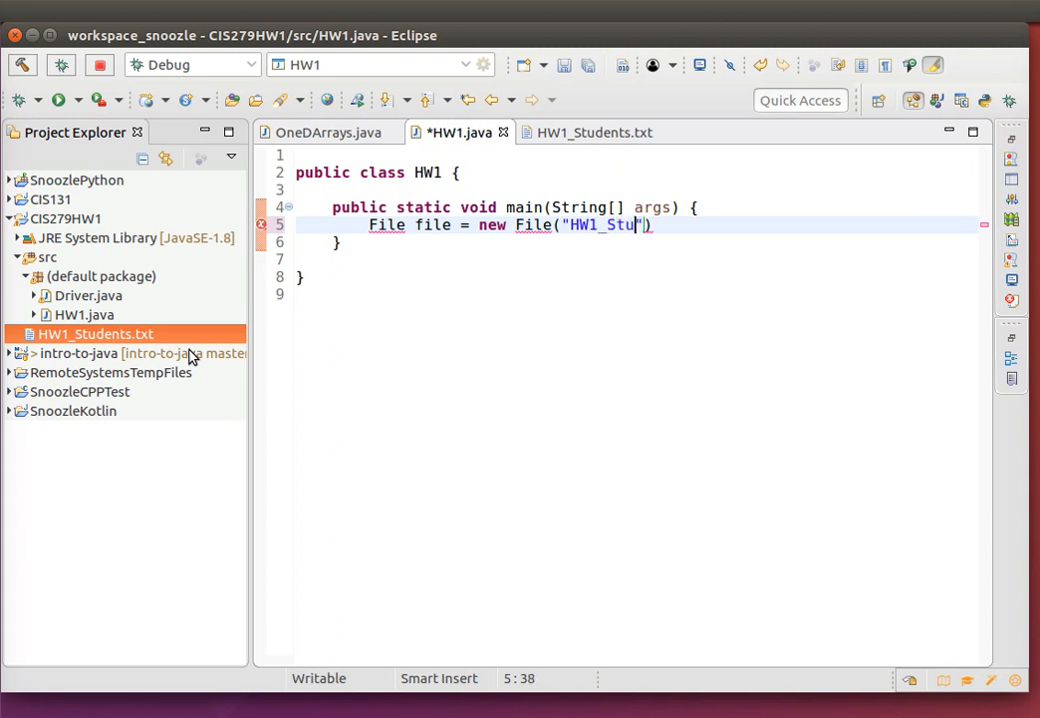
text(dent)
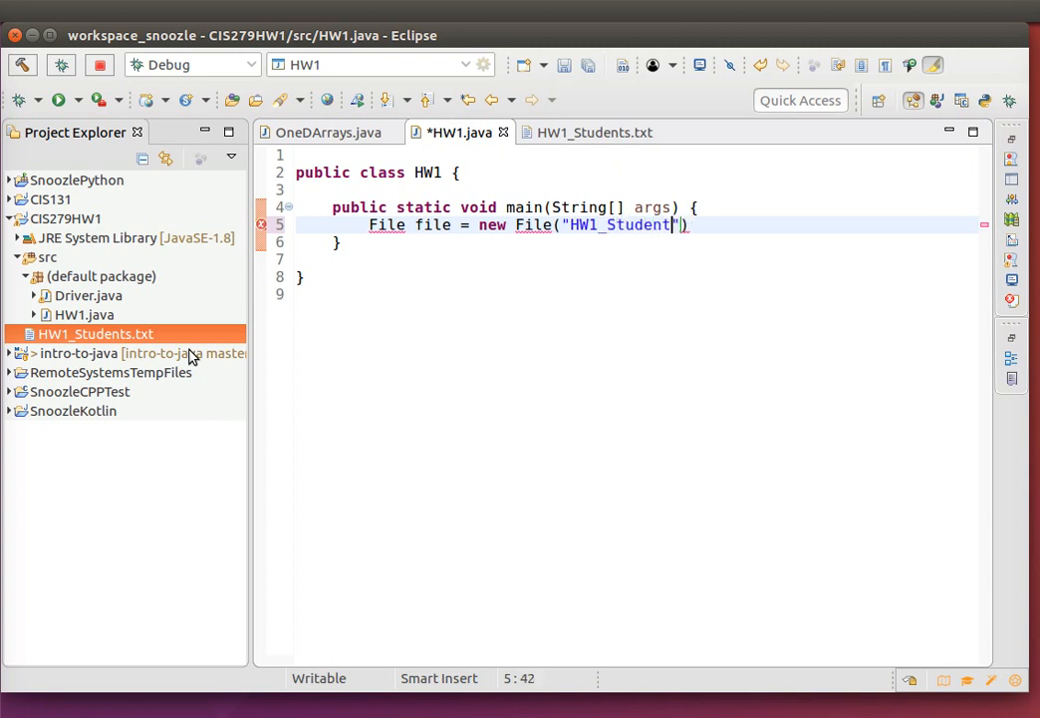
text(s.tct)
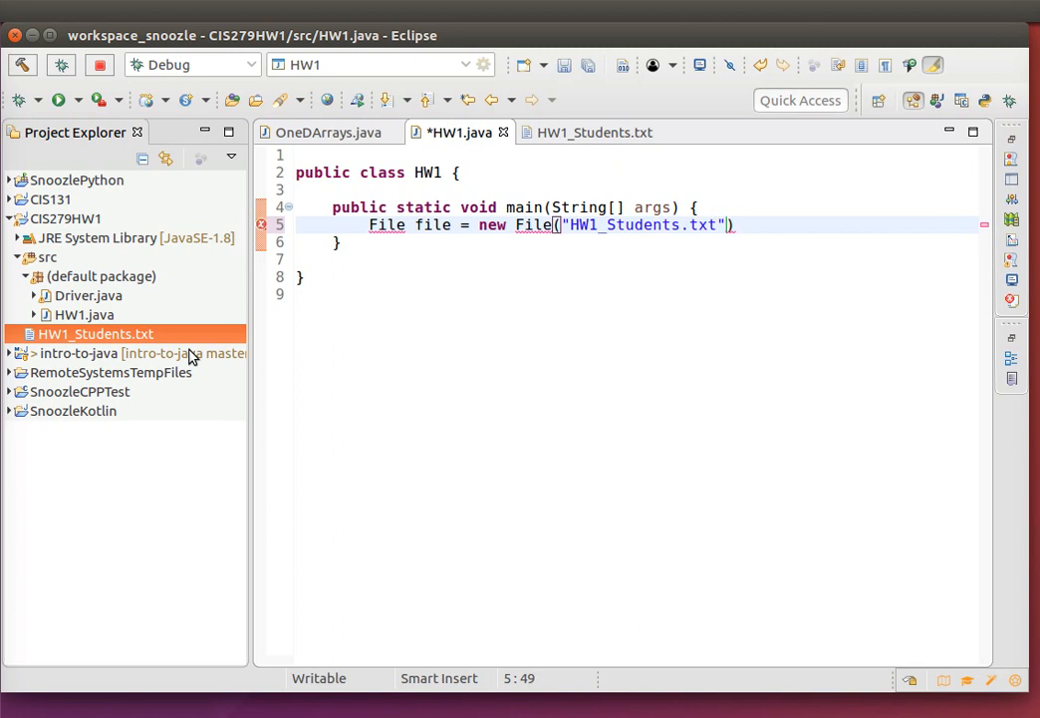
text(;)
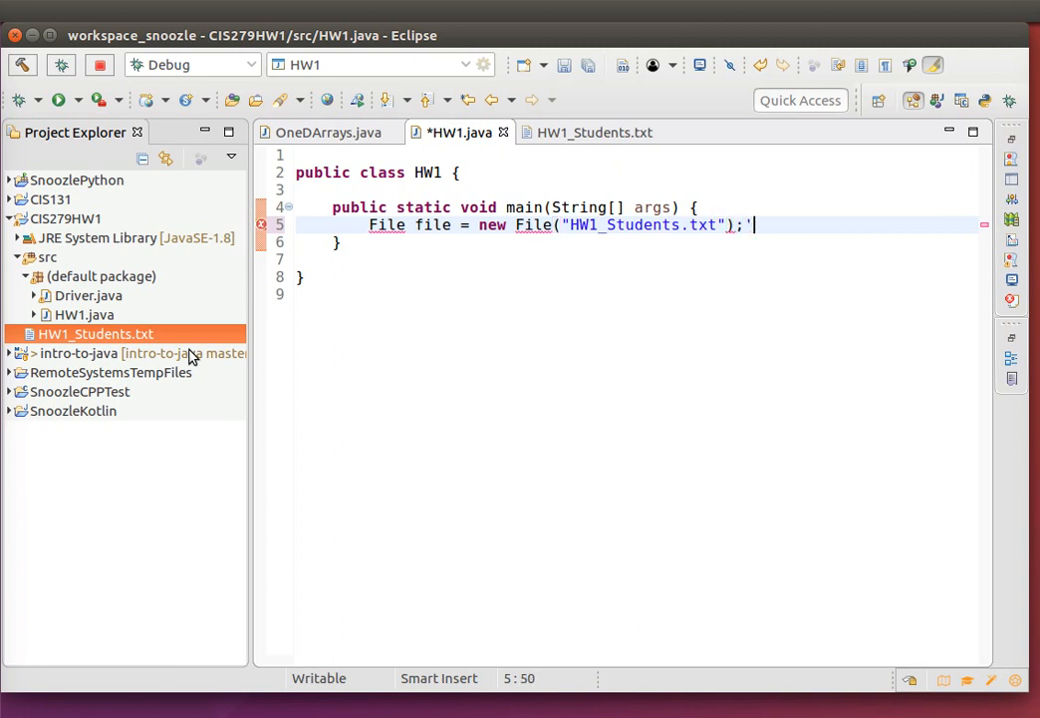
key(BackSpace)
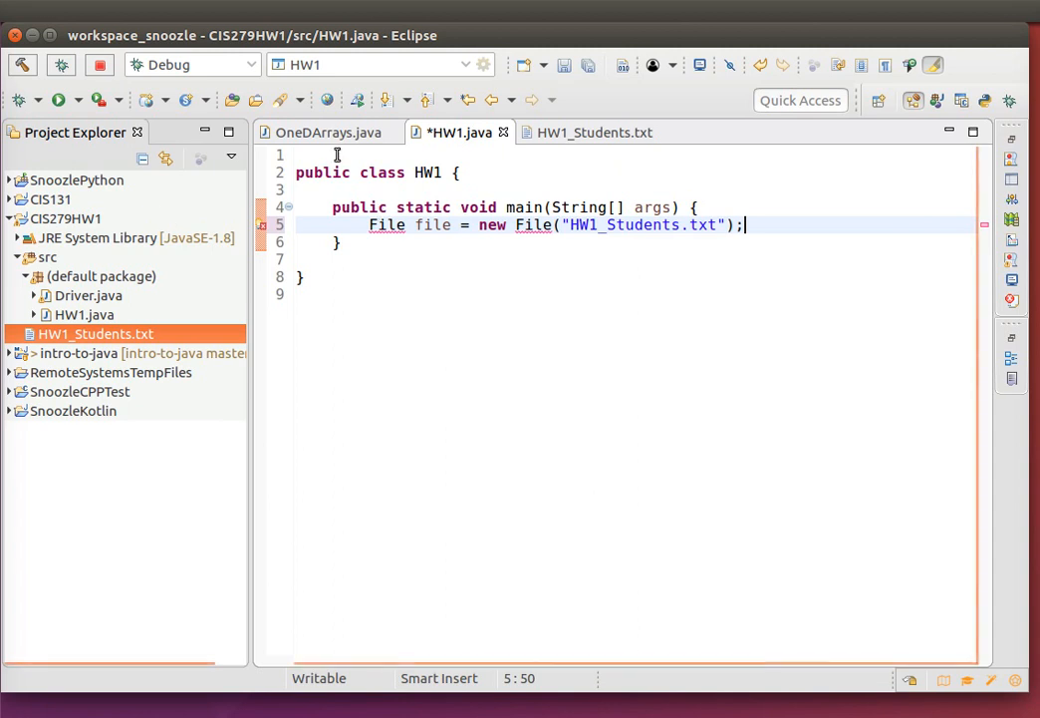
- Add import java.io.File; at the top of HW1.java
text(import jav)
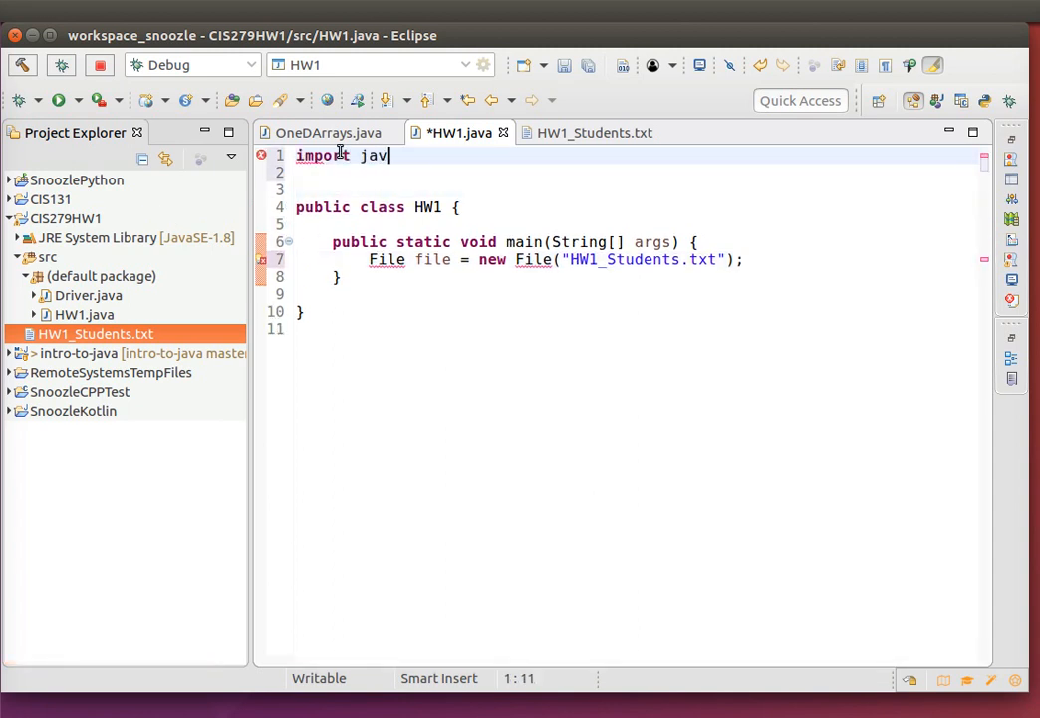
text(a.io)
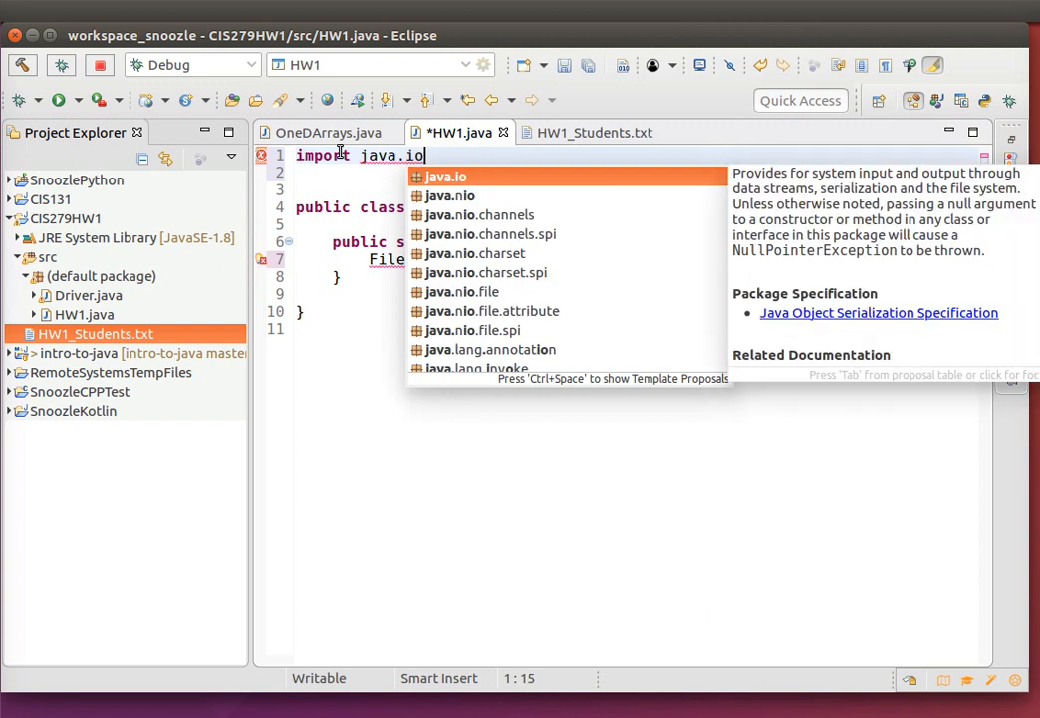
text(.File;)
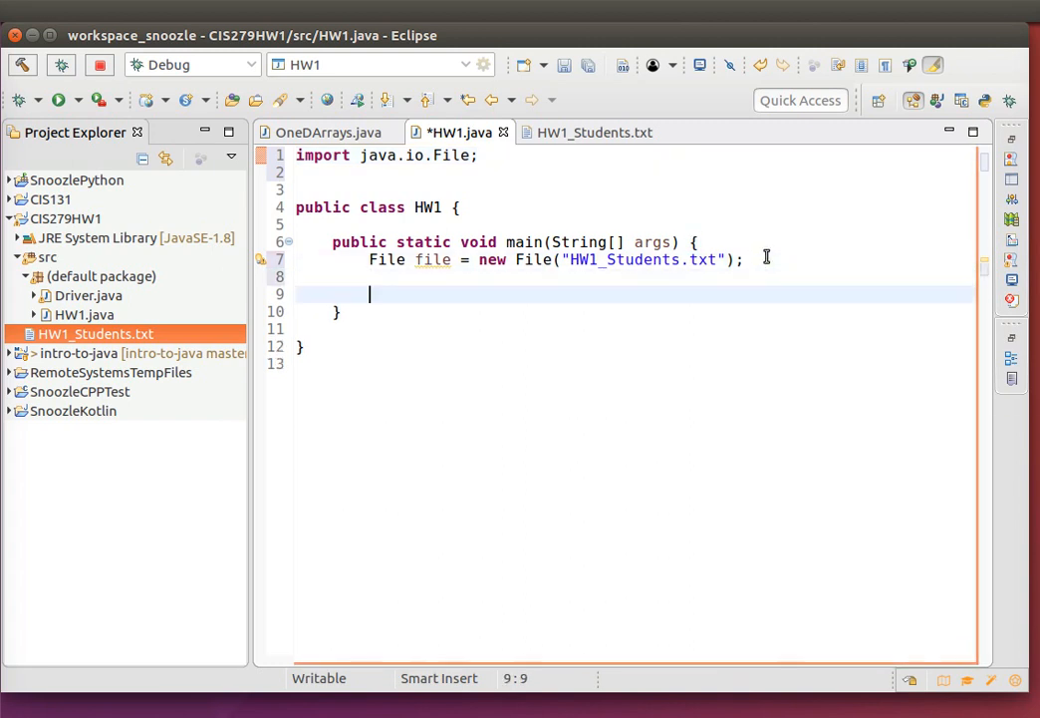
- Declare Scanner scanner = new Scanner(file); on a new line in main
text(t)
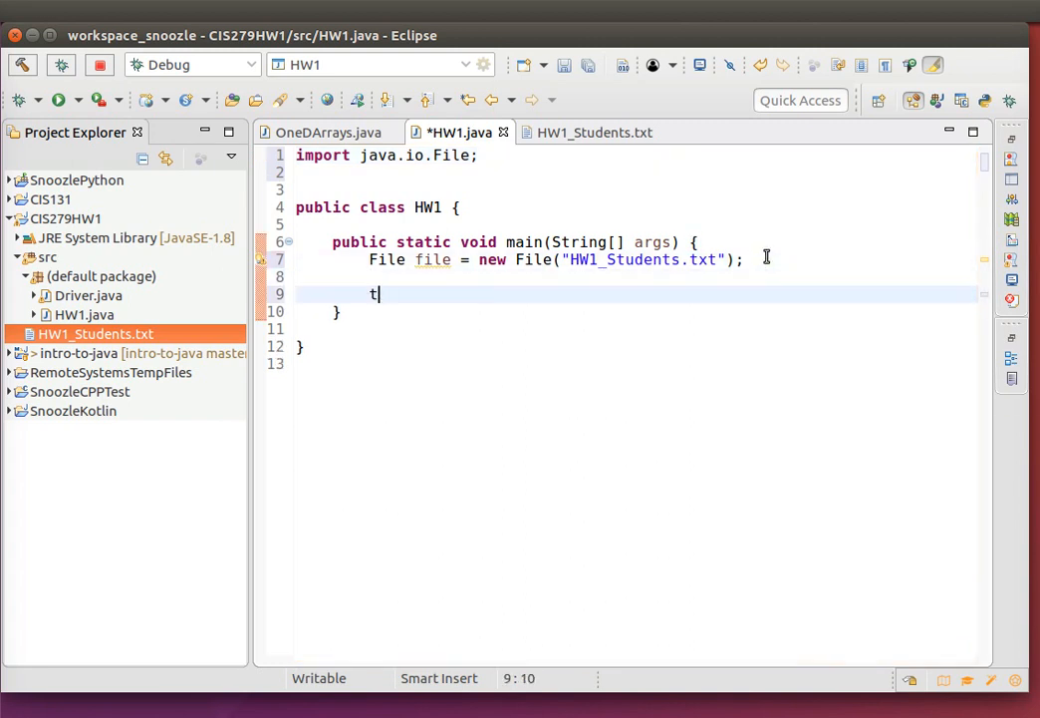
text(Scanner)
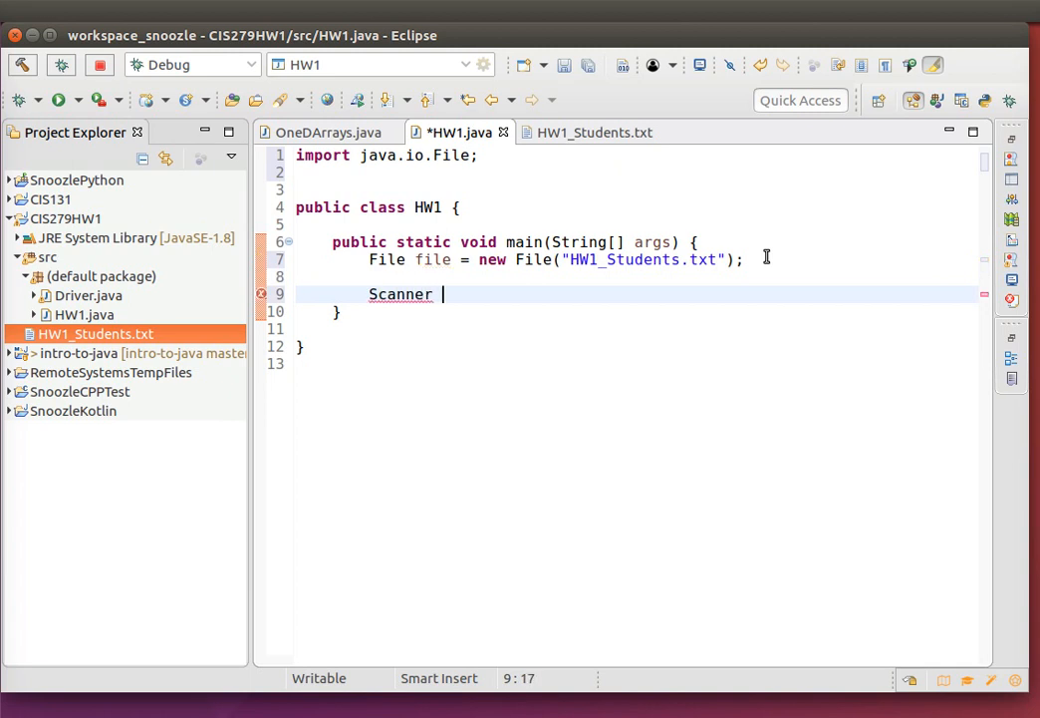
text(scanner =)
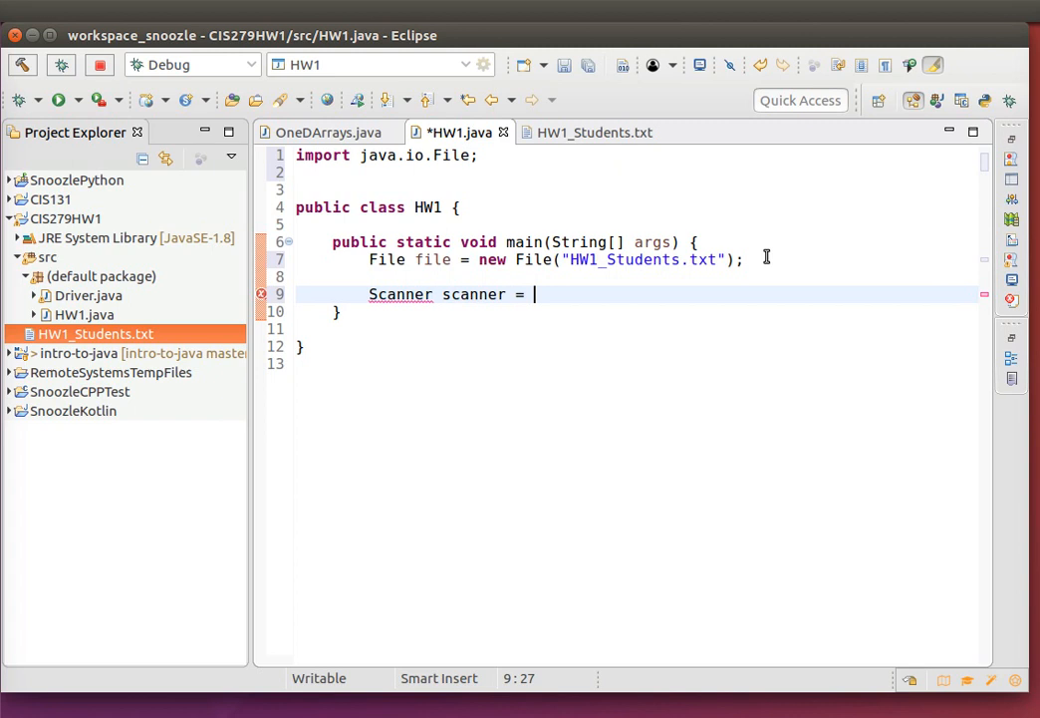
text(new Scanenr)
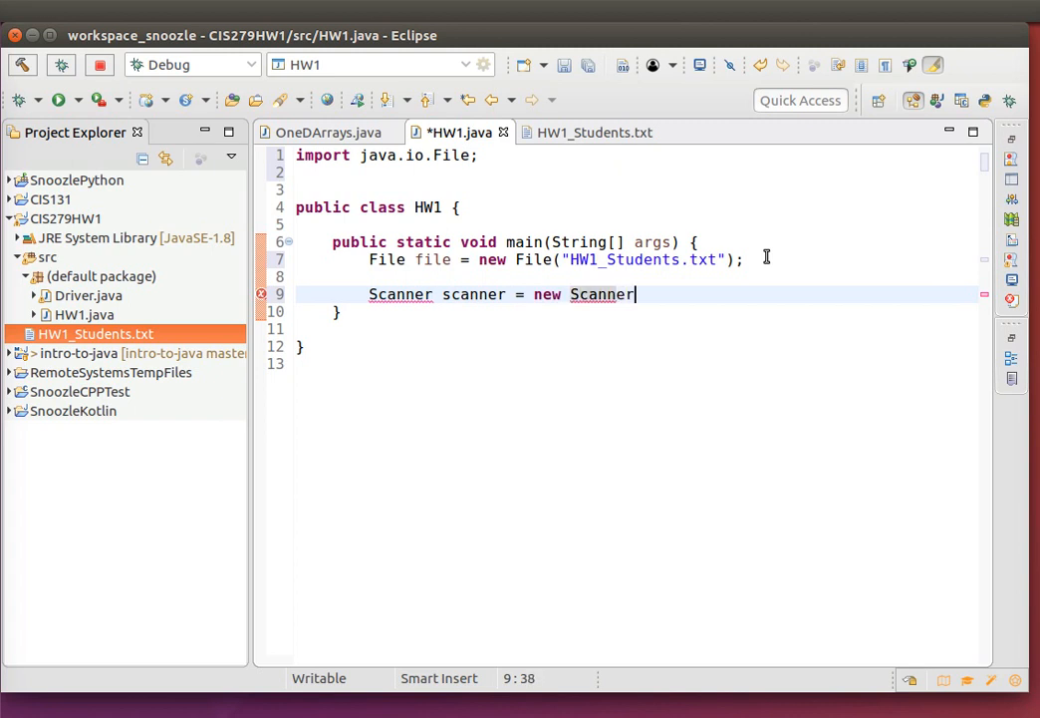
text((file))
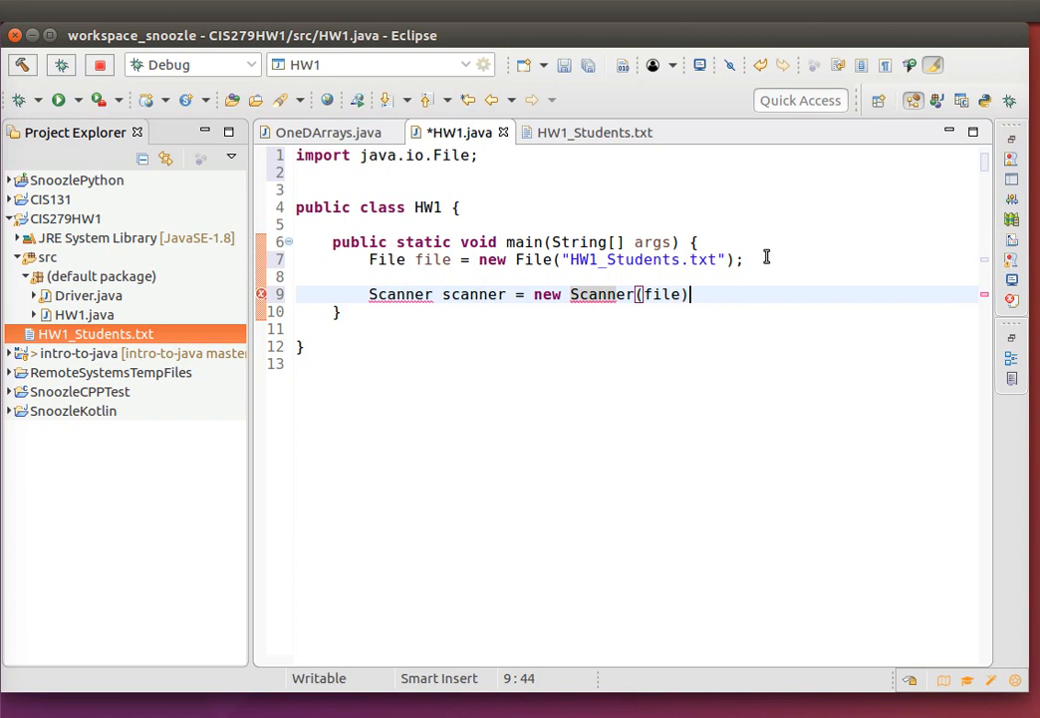
text(;)
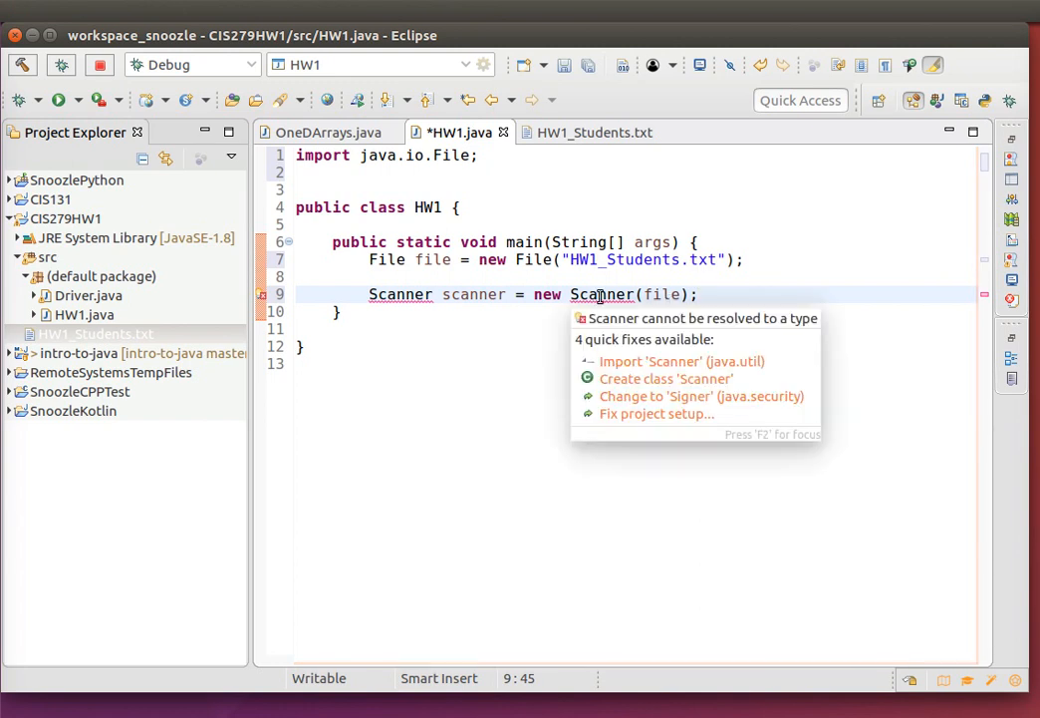
- Apply the quick fix importing java.util.Scanner
click(681, 361)
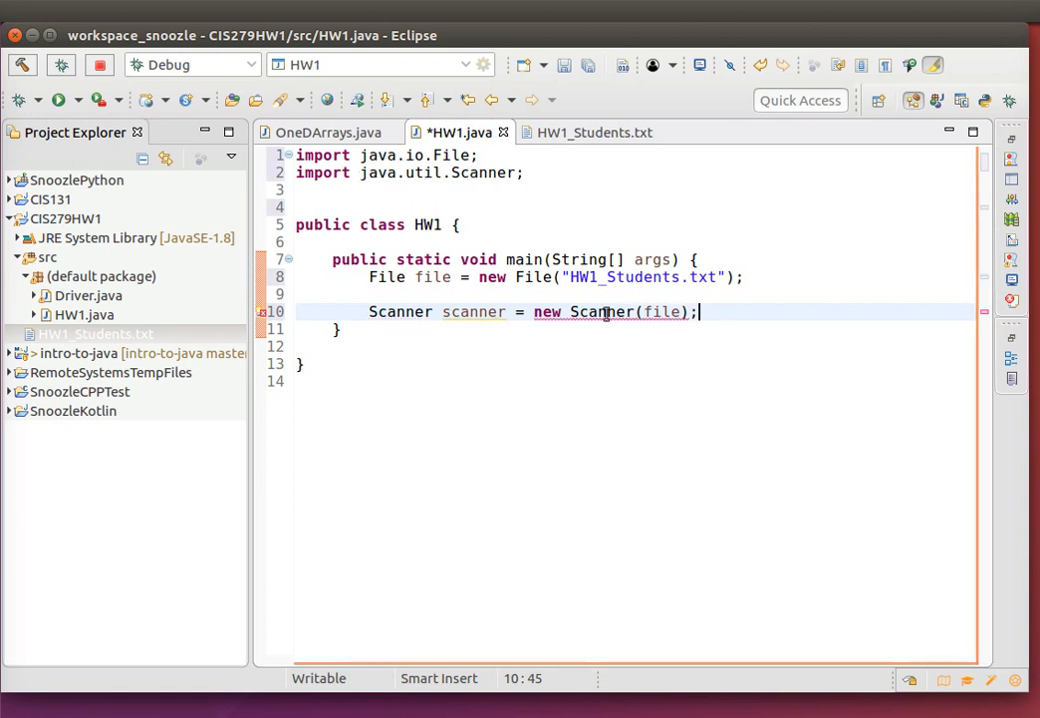
mouse_move(608, 312)
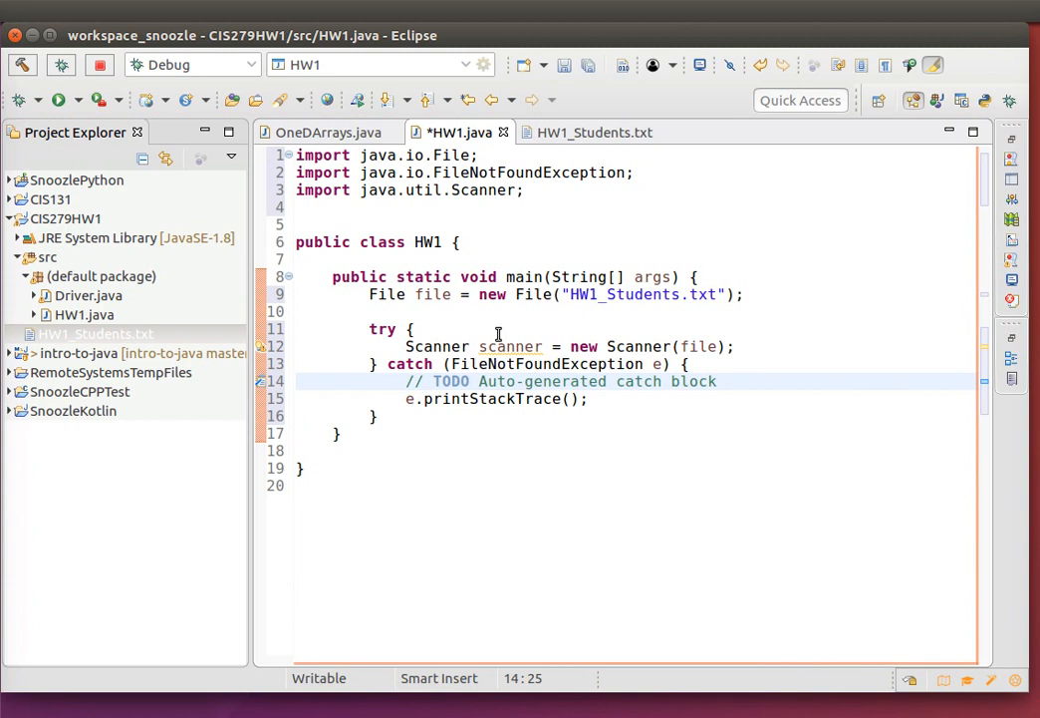
mouse_move(510, 346)
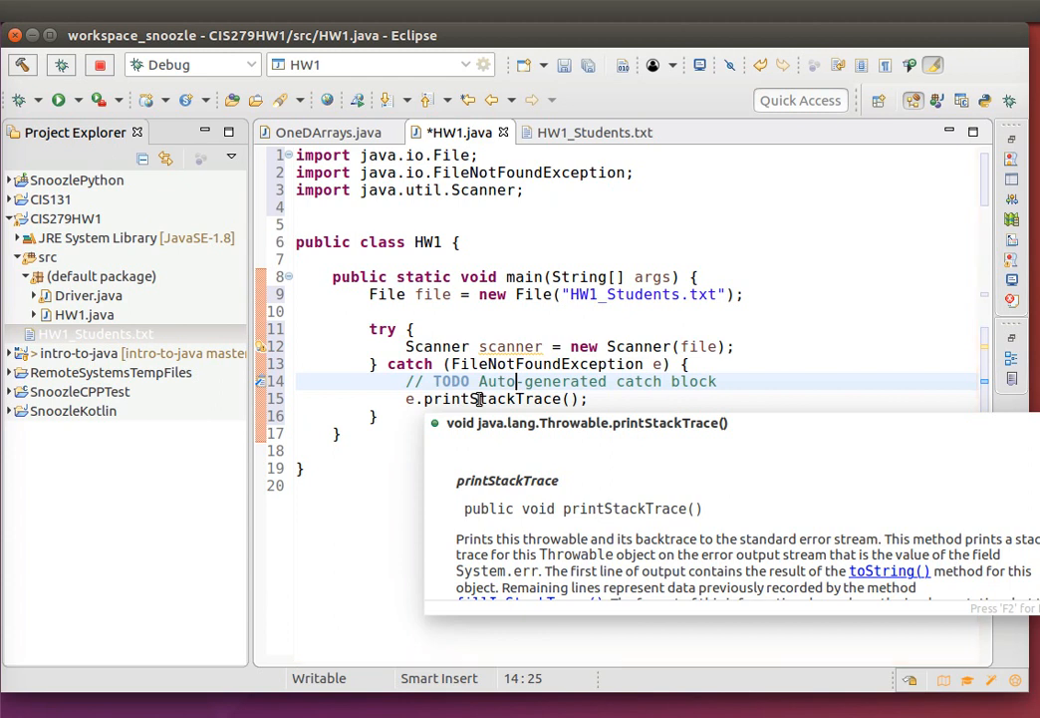
mouse_move(806, 349)
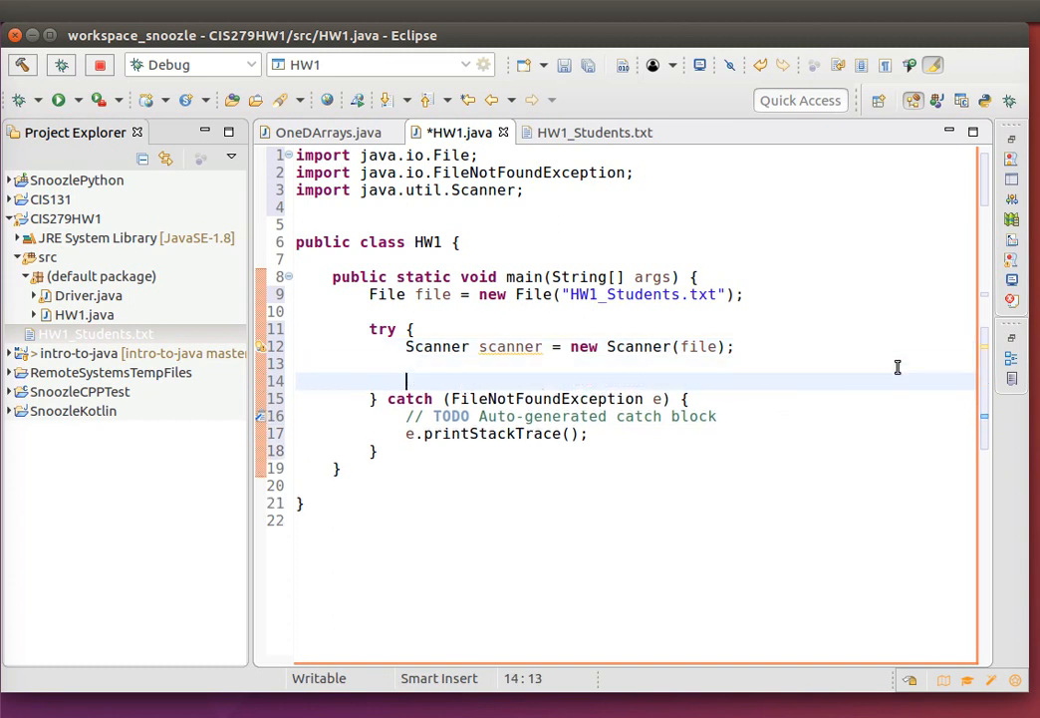
- Add scanner.close() in the try block and start a String declaration after the Scanner line
text(scanner)
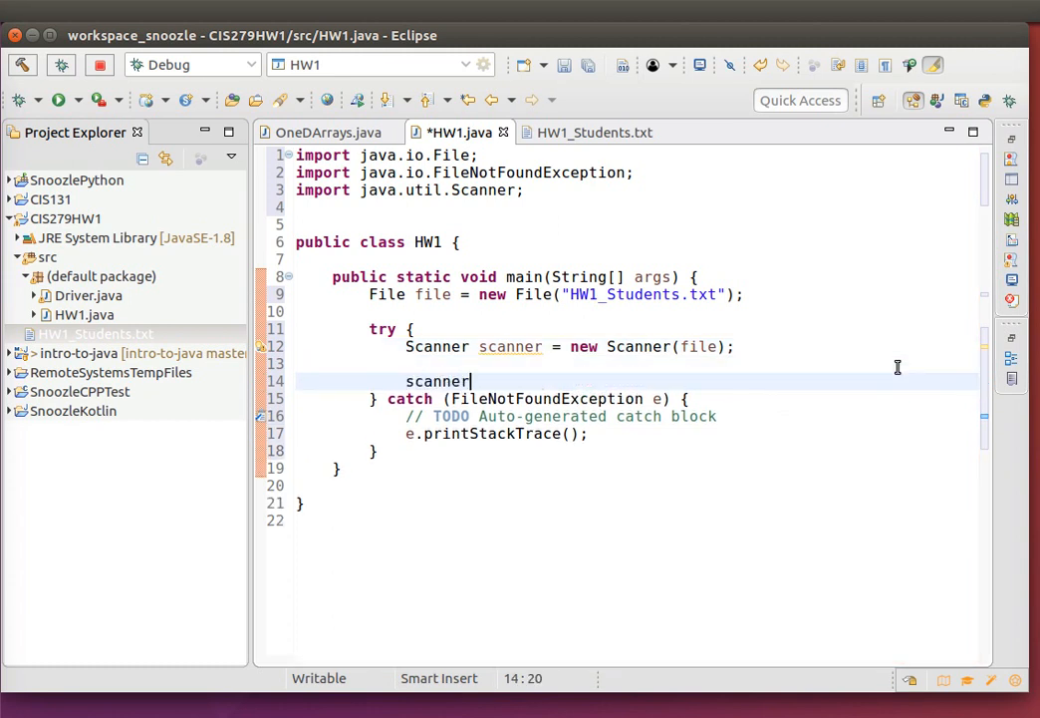
text(.close();)
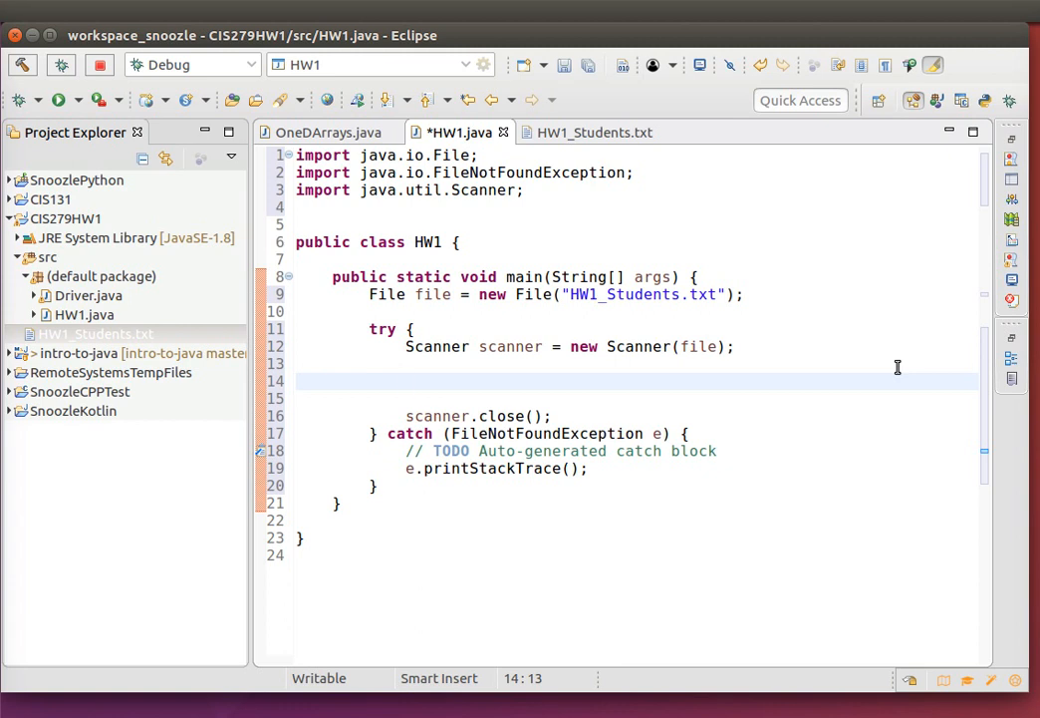
click(407, 381)
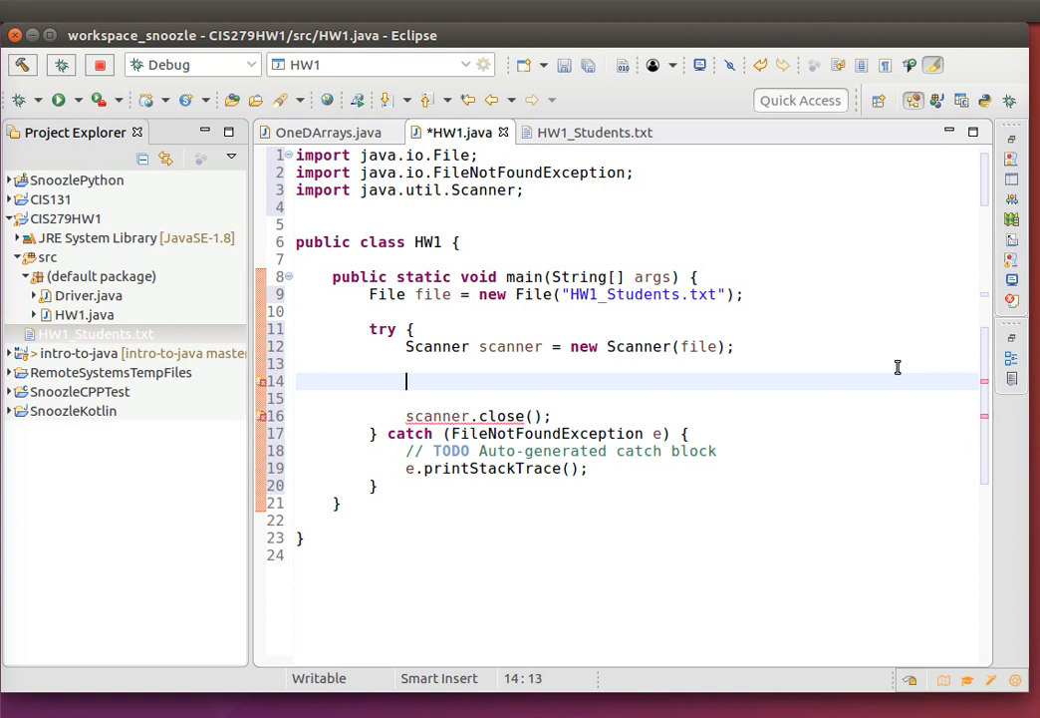
text(String)
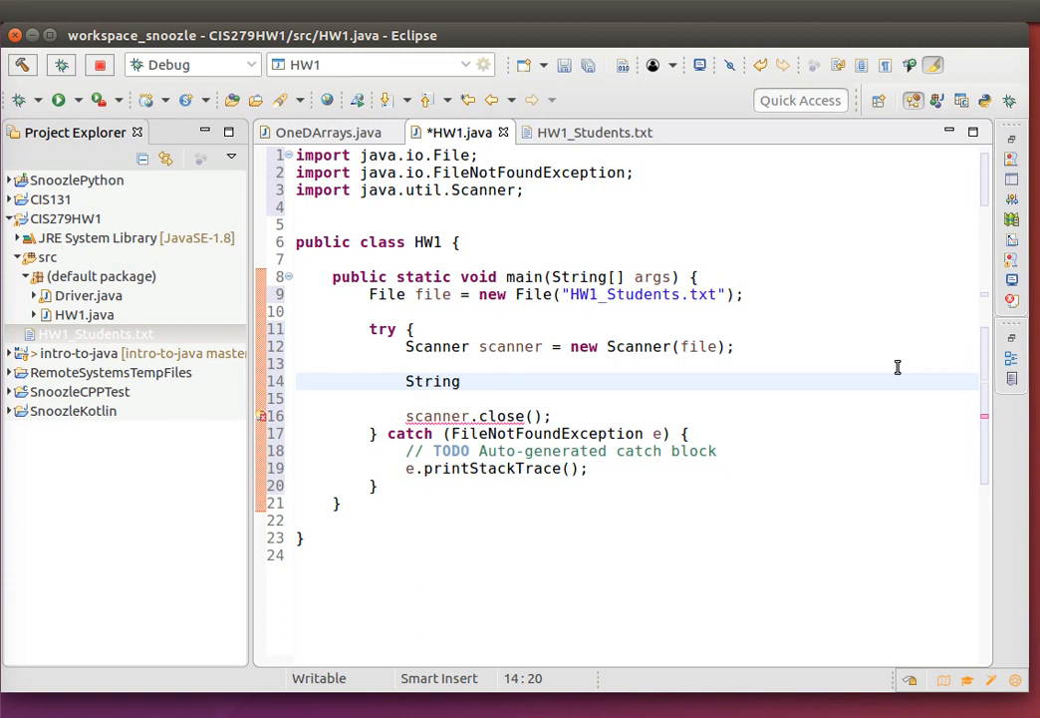
- Read a line into String studentNumStr and parse it into int studentNum with Integer.parseInt
text(student)
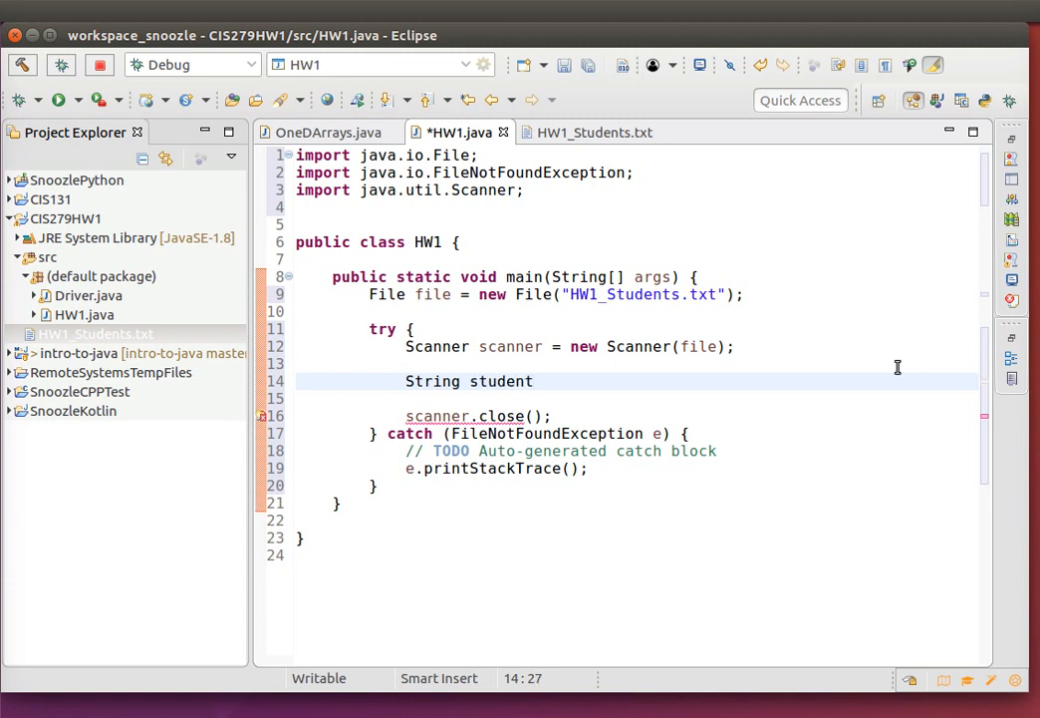
text(Num)
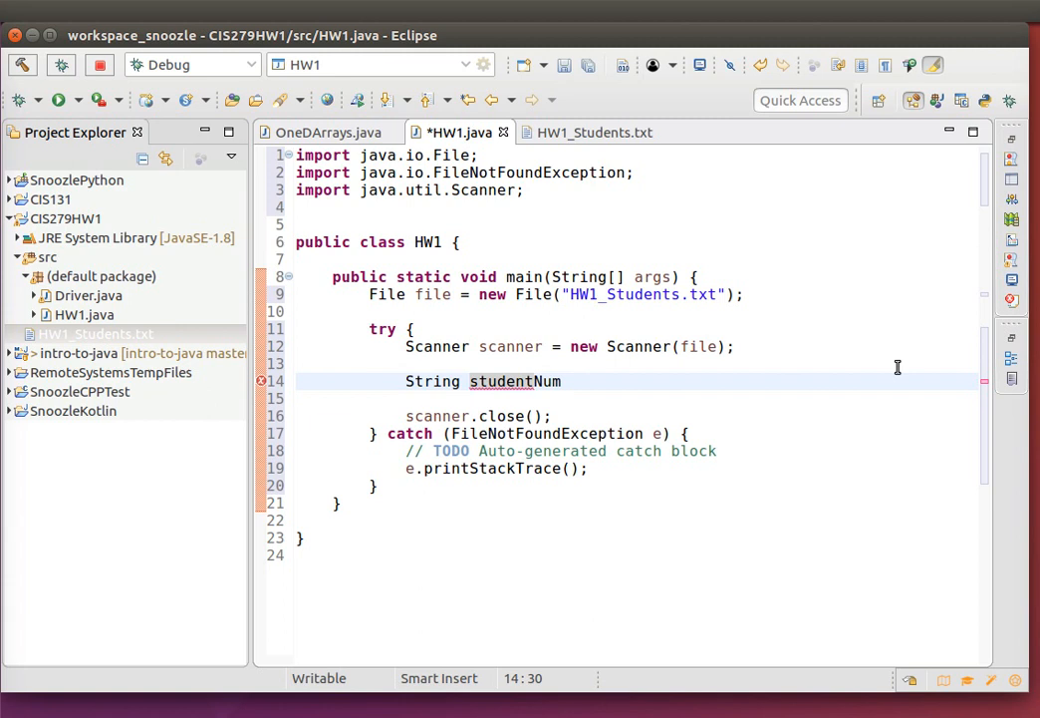
text(Str =)
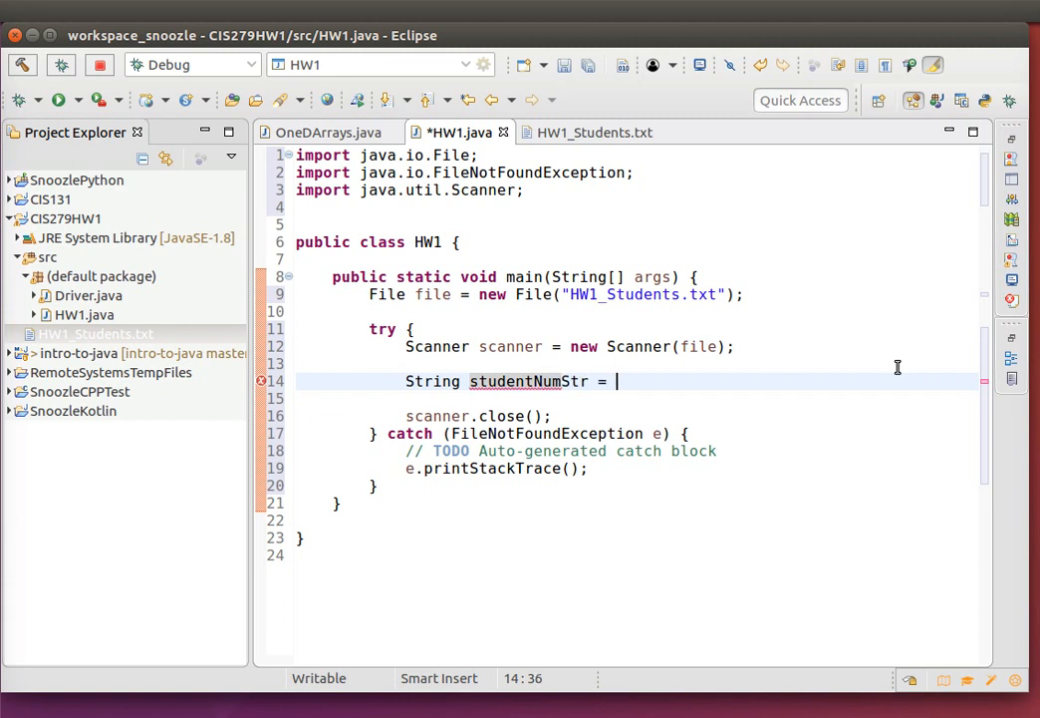
text(scanner.nextLine();)
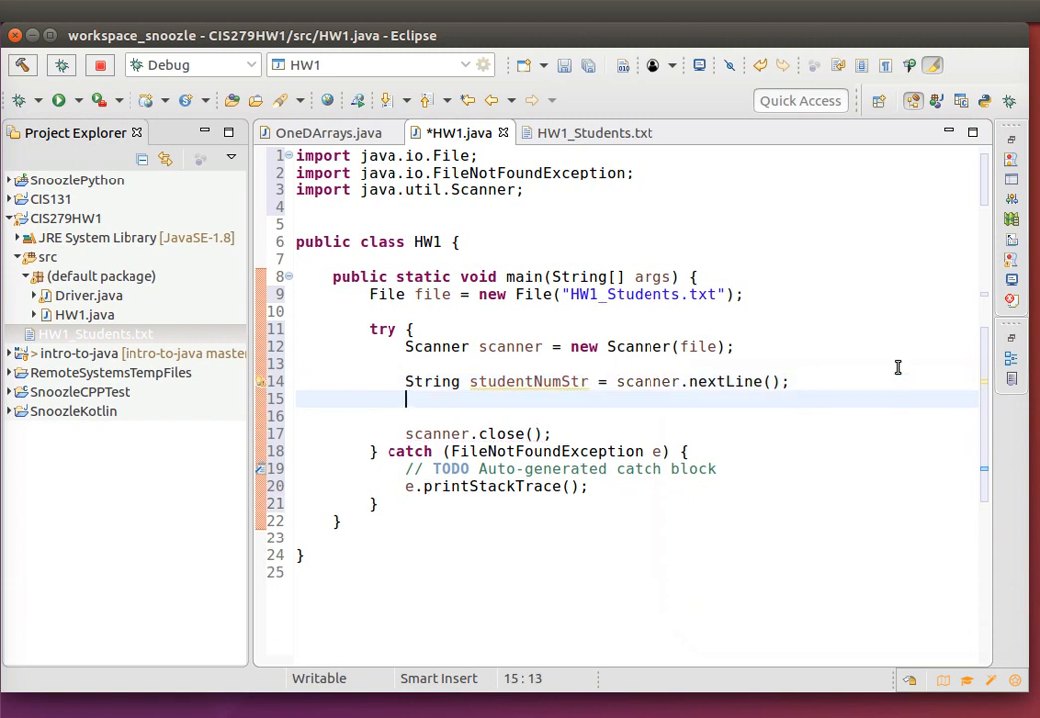
text(int)
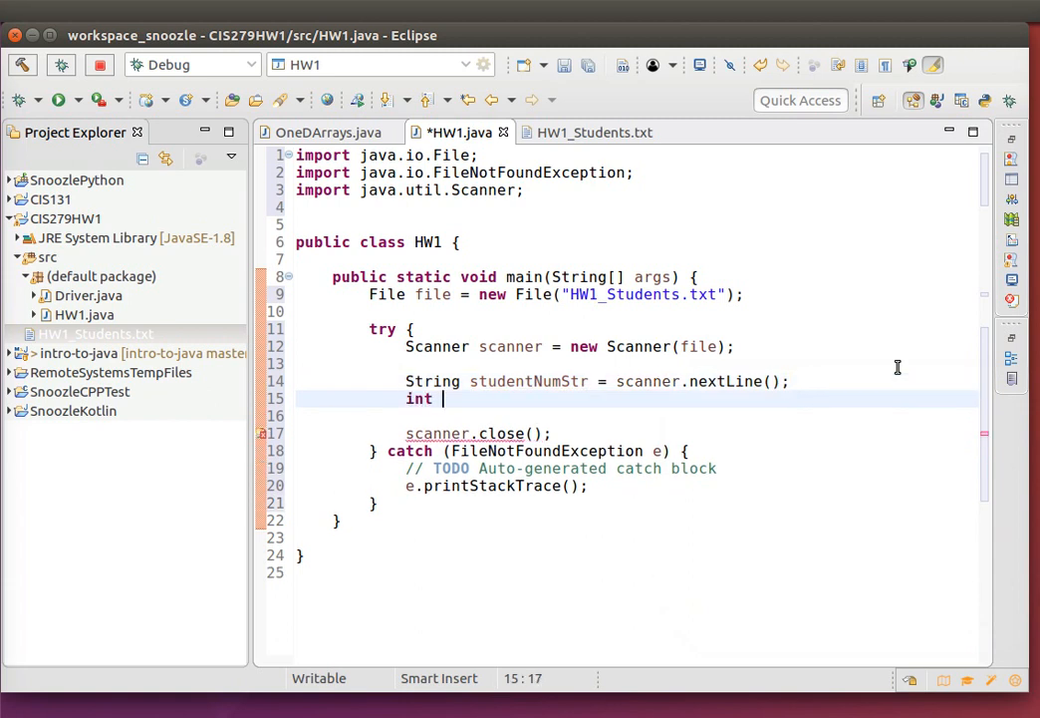
text(studentNum = IN)
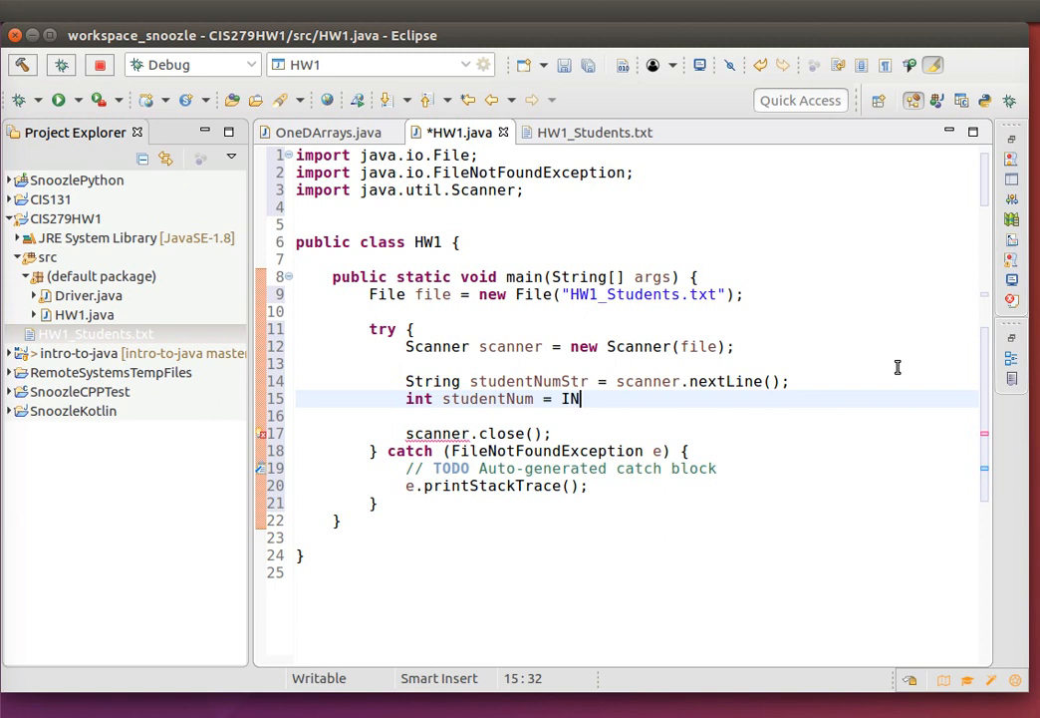
text(teger.)
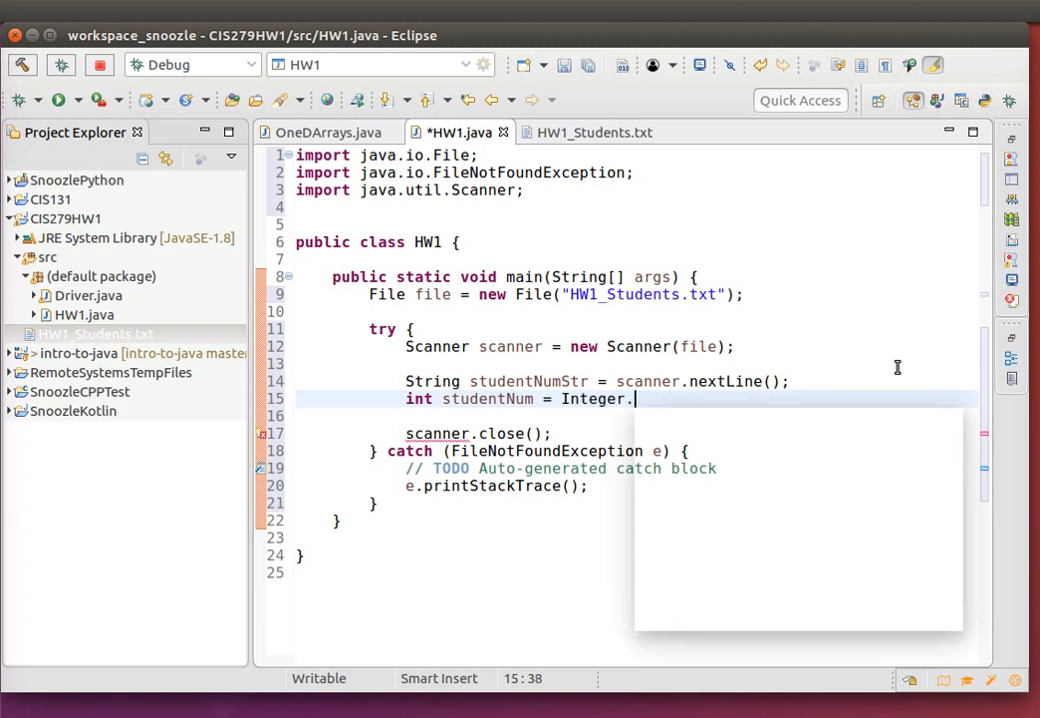
text(parseInt(s)
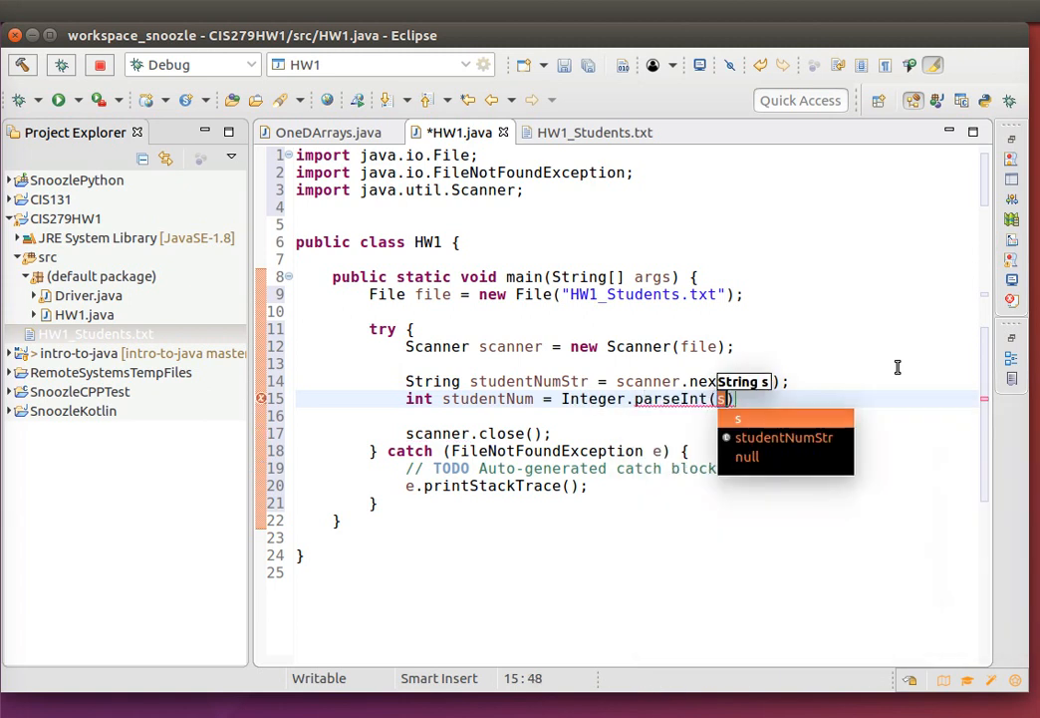
key(BackSpace)
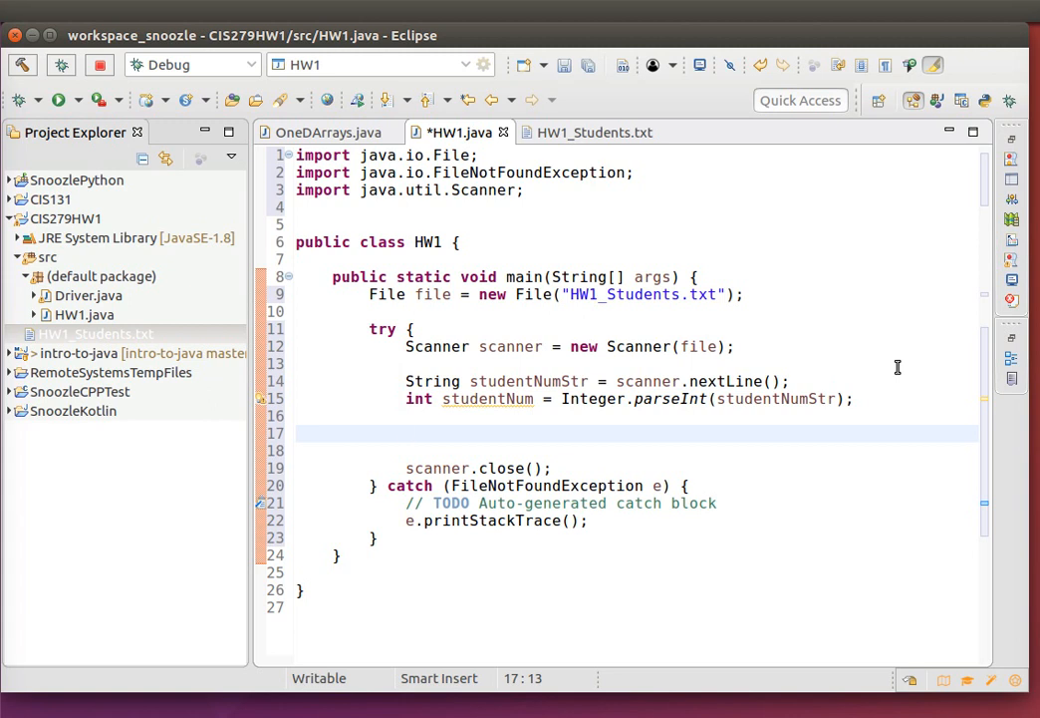
- Add String studentName = scanner.nextLine(); to the try block
text(String)
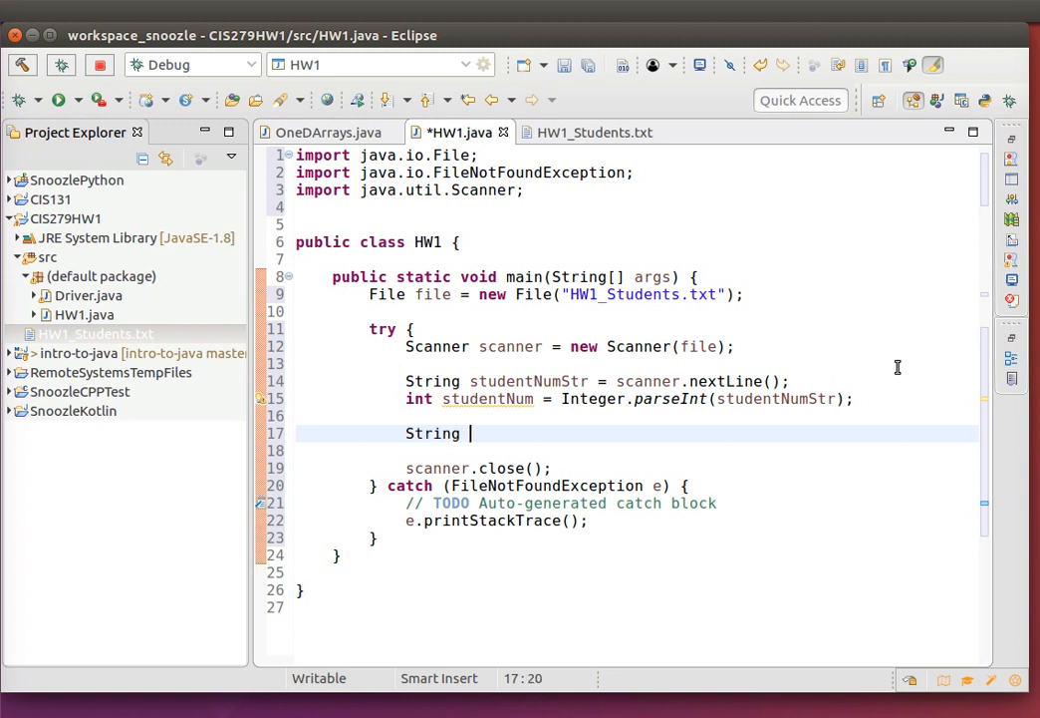
text(stud)
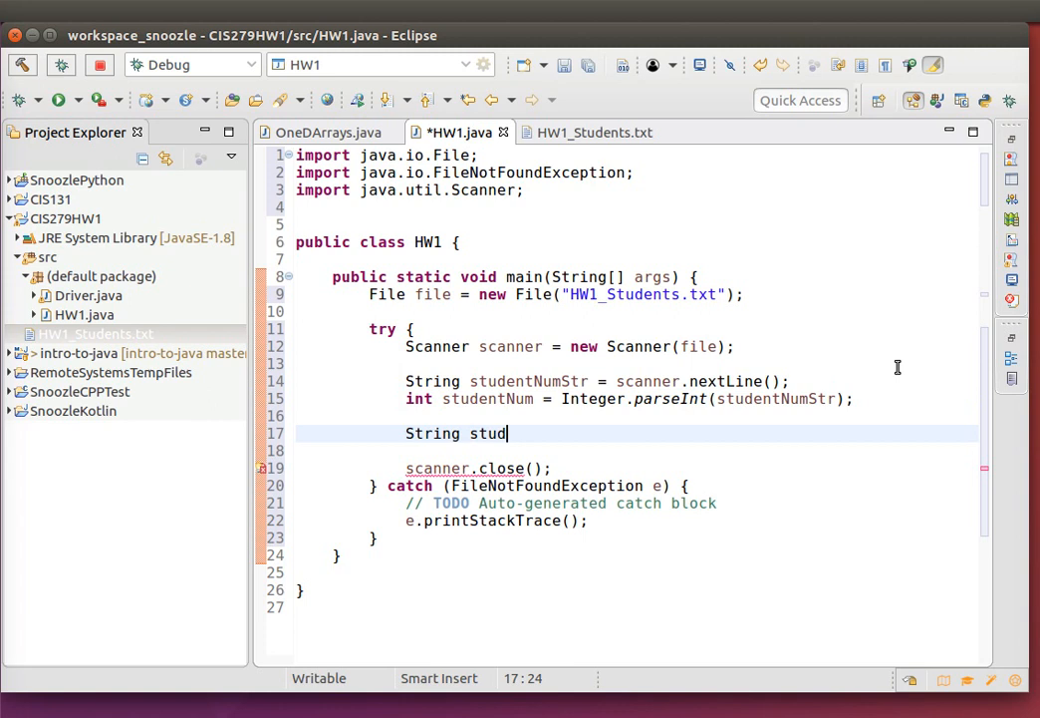
text(entN)
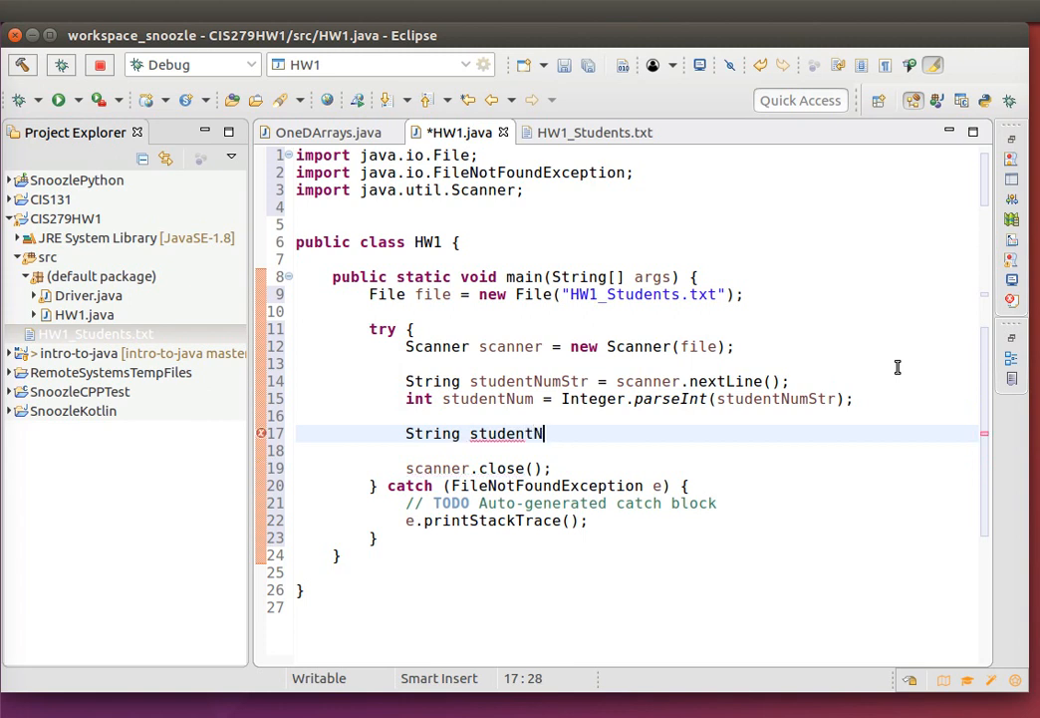
text(ame = scanner)
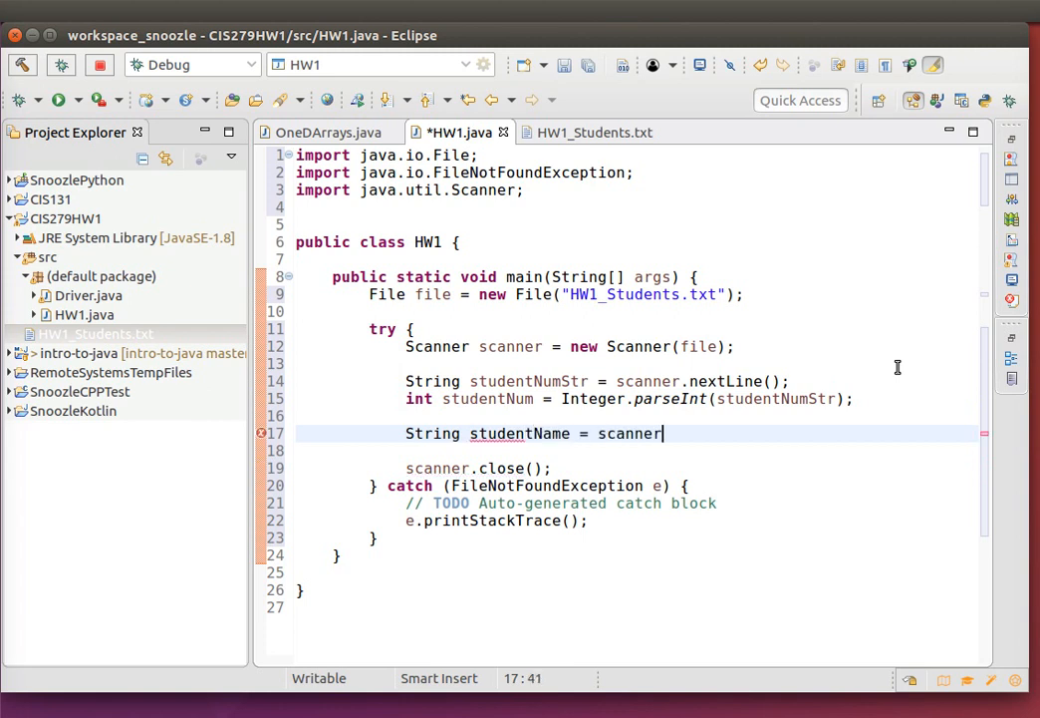
text(.nextLine();)
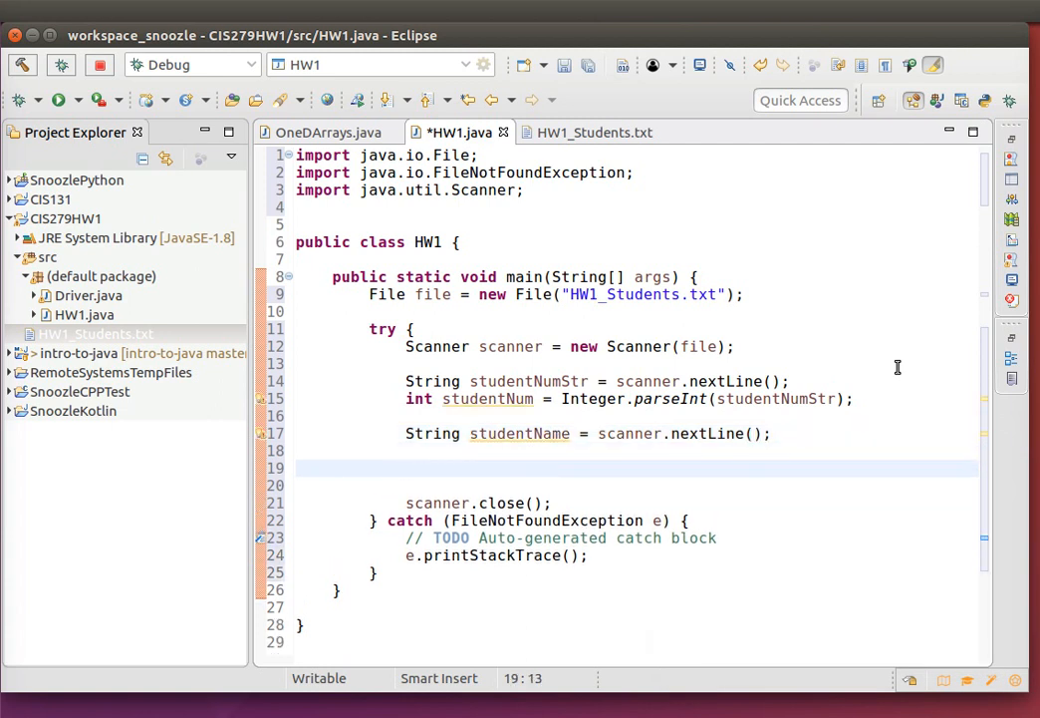
- View HW1_Students.txt to check its line layout, then return to HW1.java
click(95, 334)
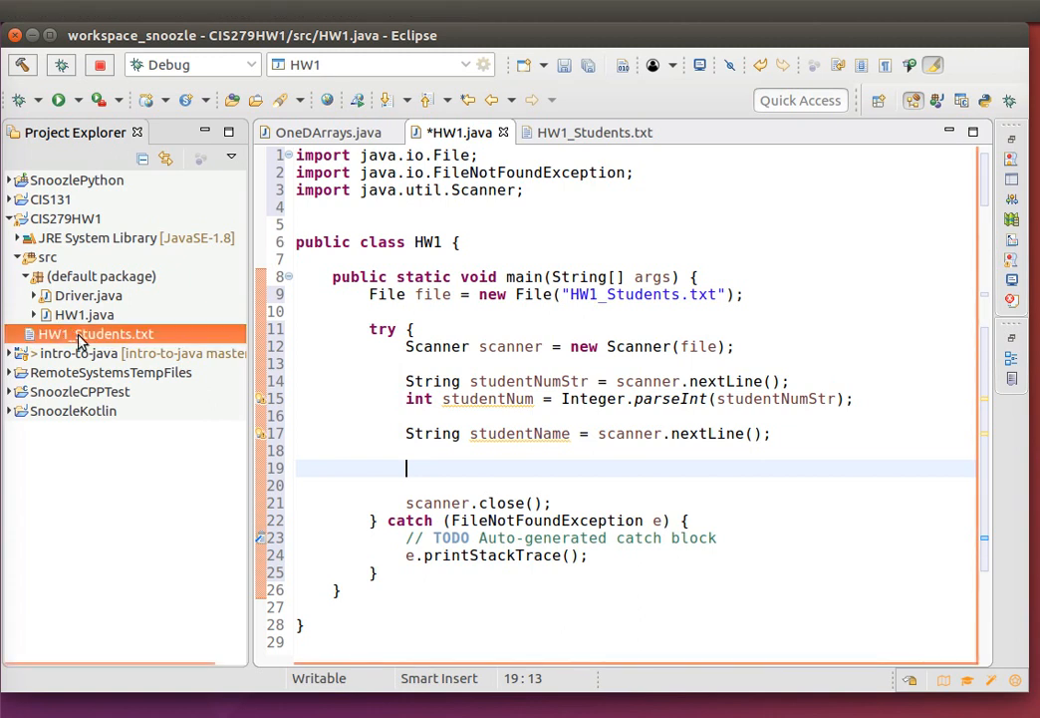
click(594, 131)
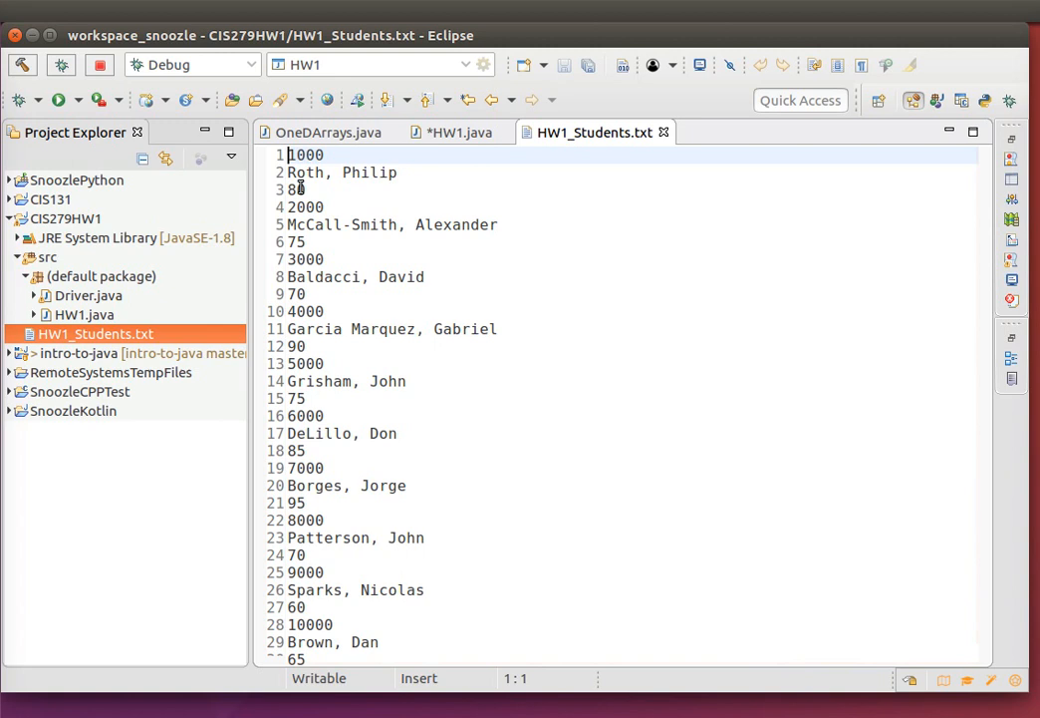
click(460, 131)
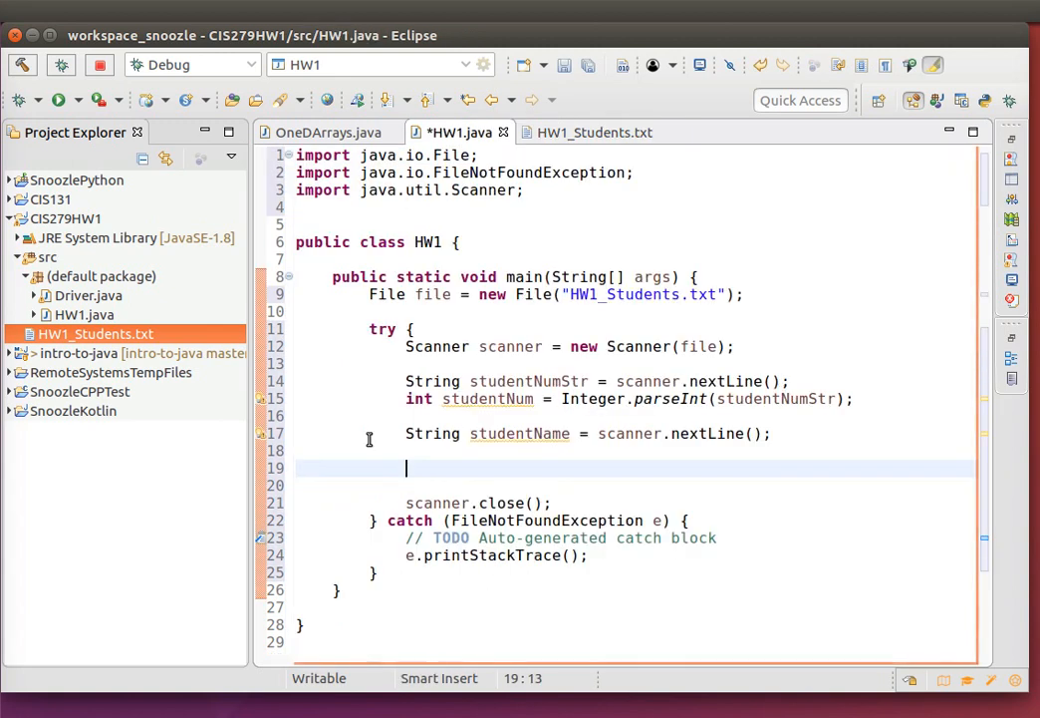
- Declare String studentGradeStr for the third line read
text(String)
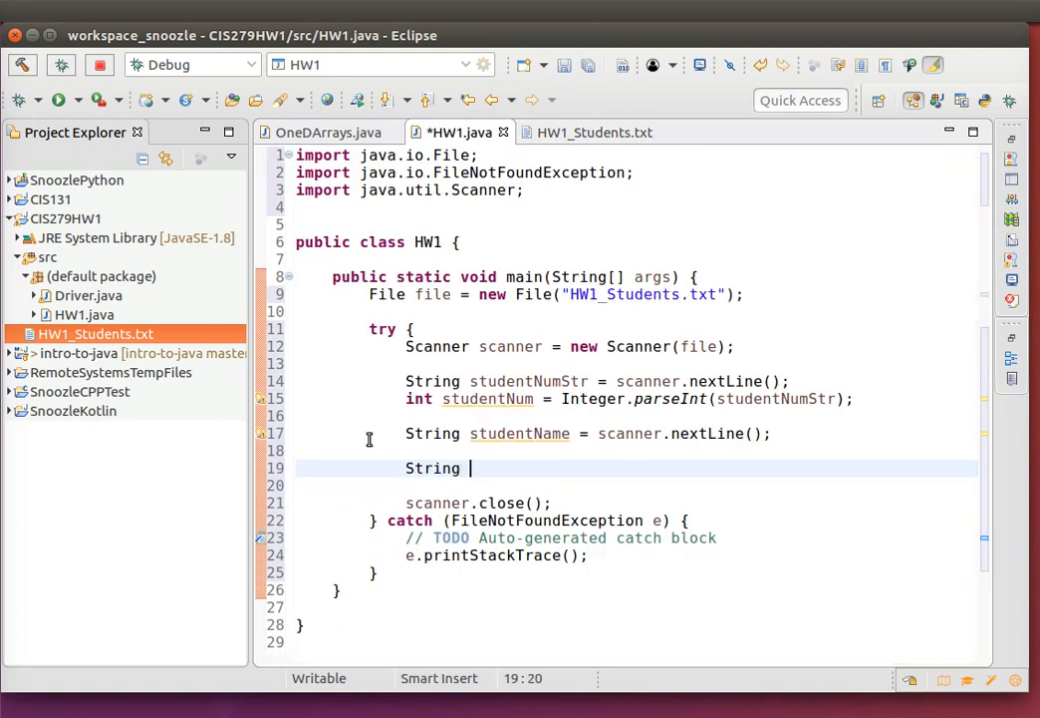
text(sut)
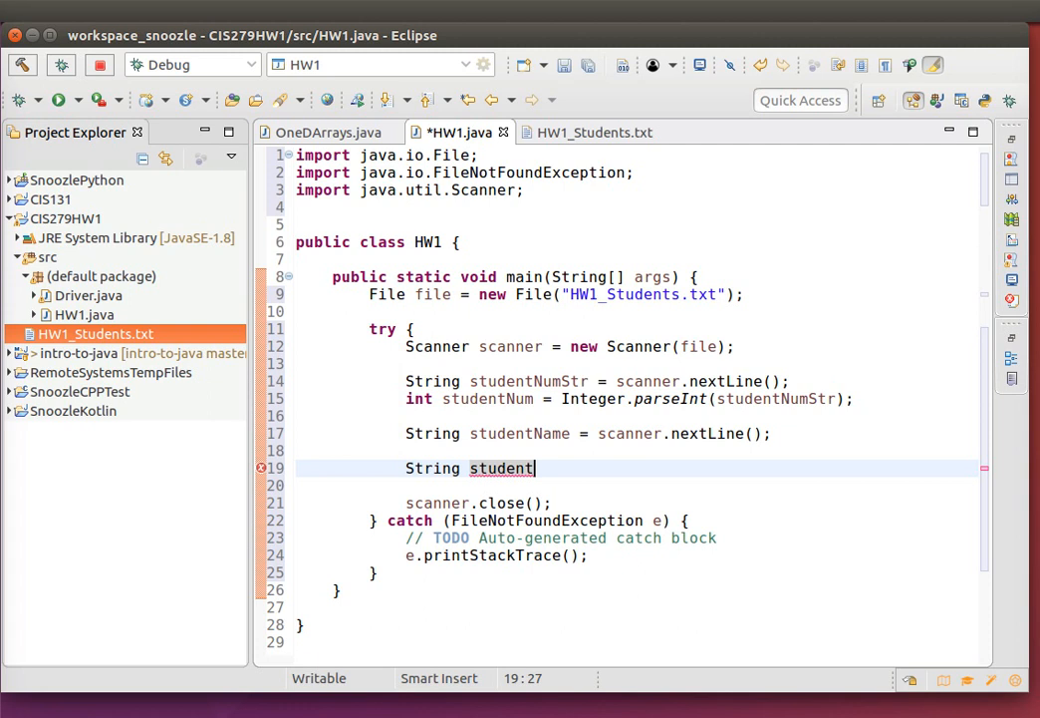
text(Grade = scanner)
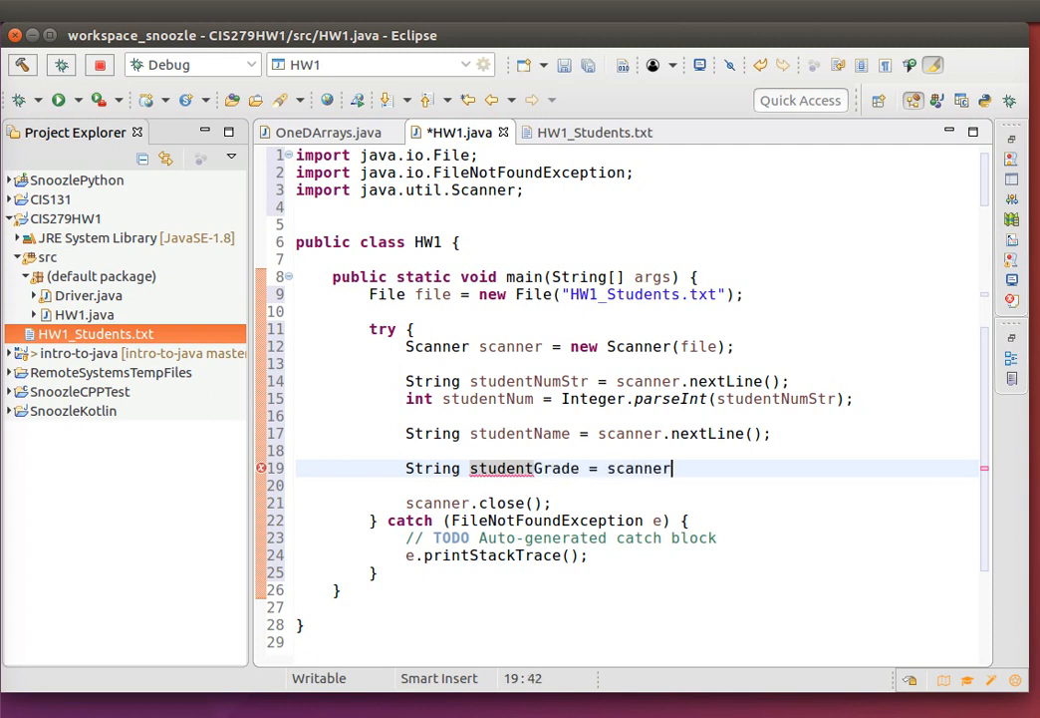
text(nextLine();)
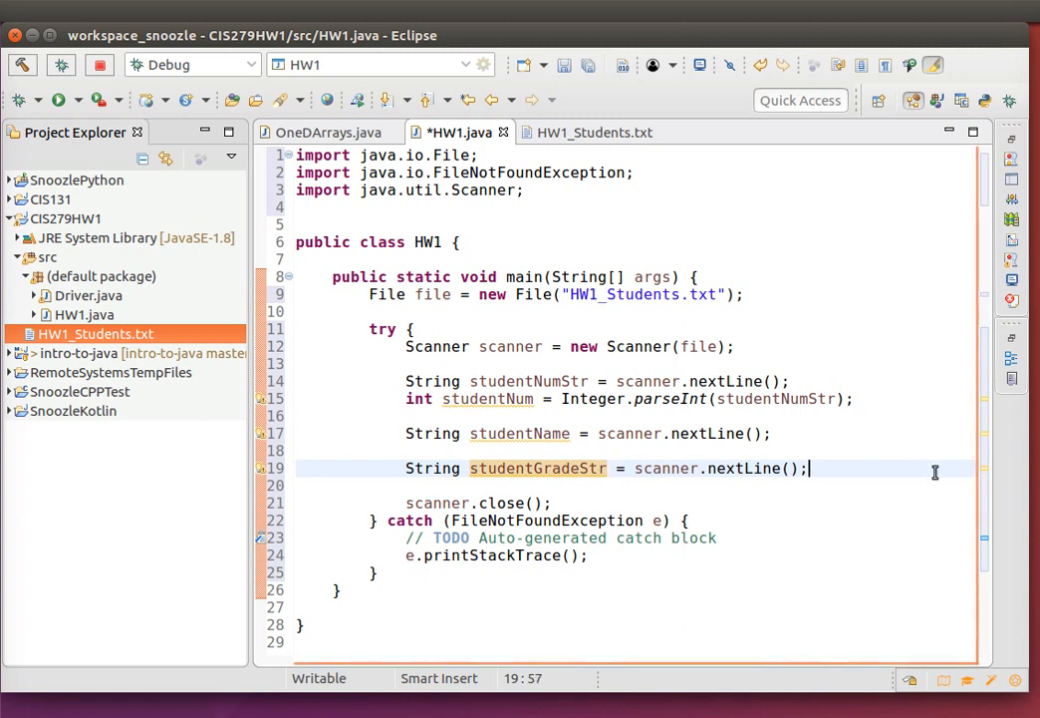
- Parse studentGradeStr into double studentGrade with Double.parseDouble, then save
text(double)
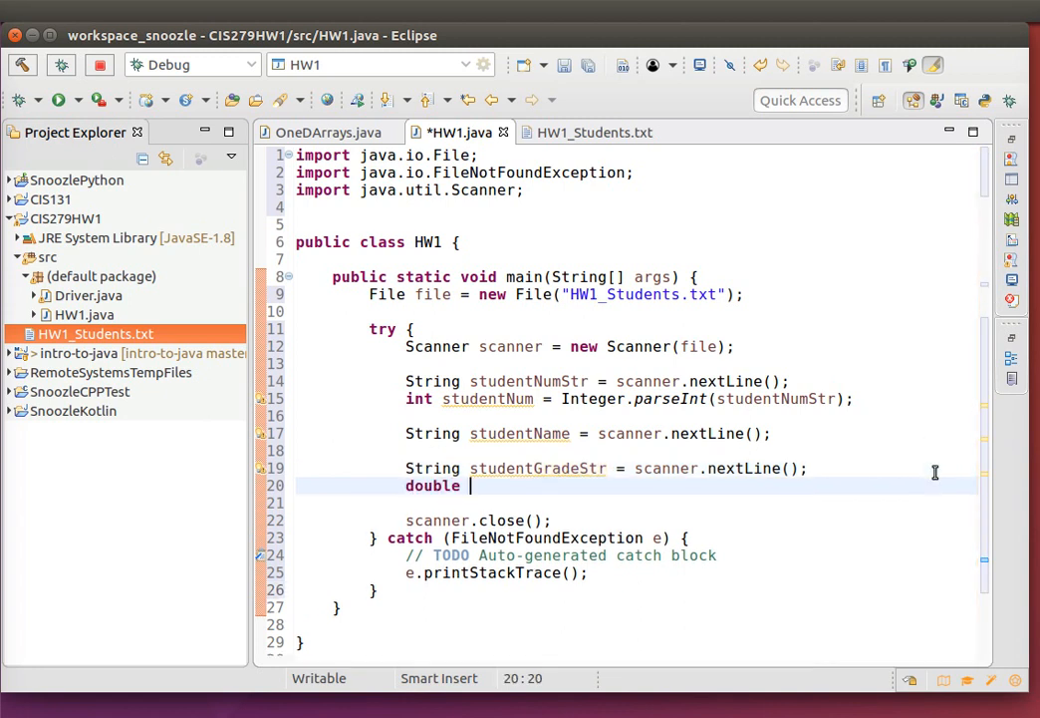
text(stu)
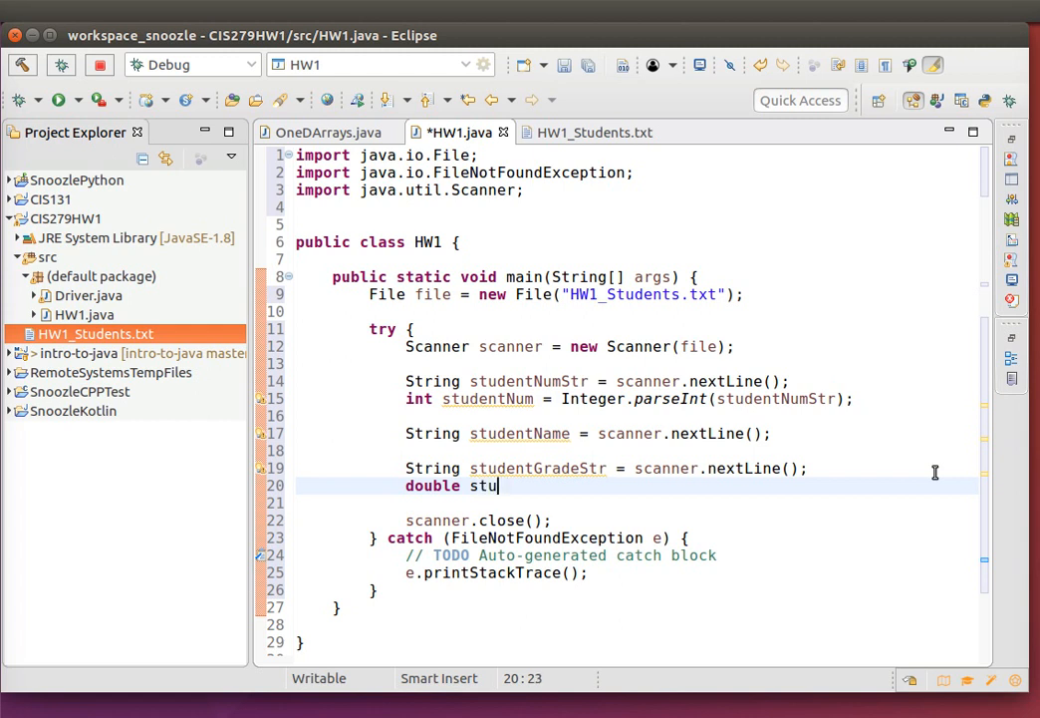
text(dentGr)
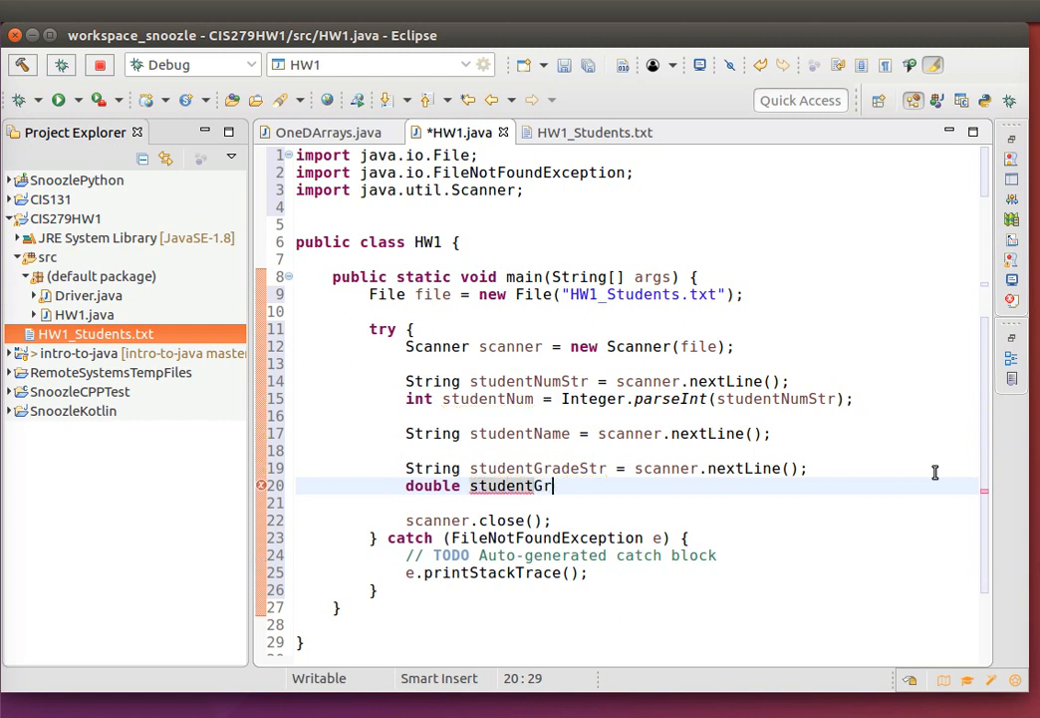
text(adge)
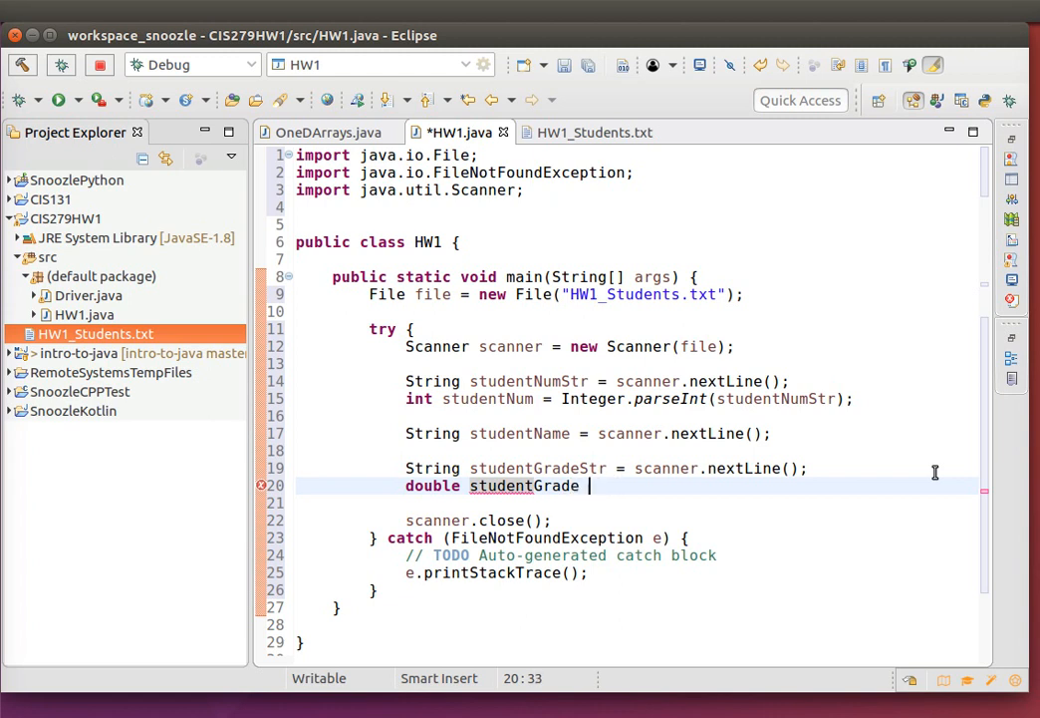
text(=)
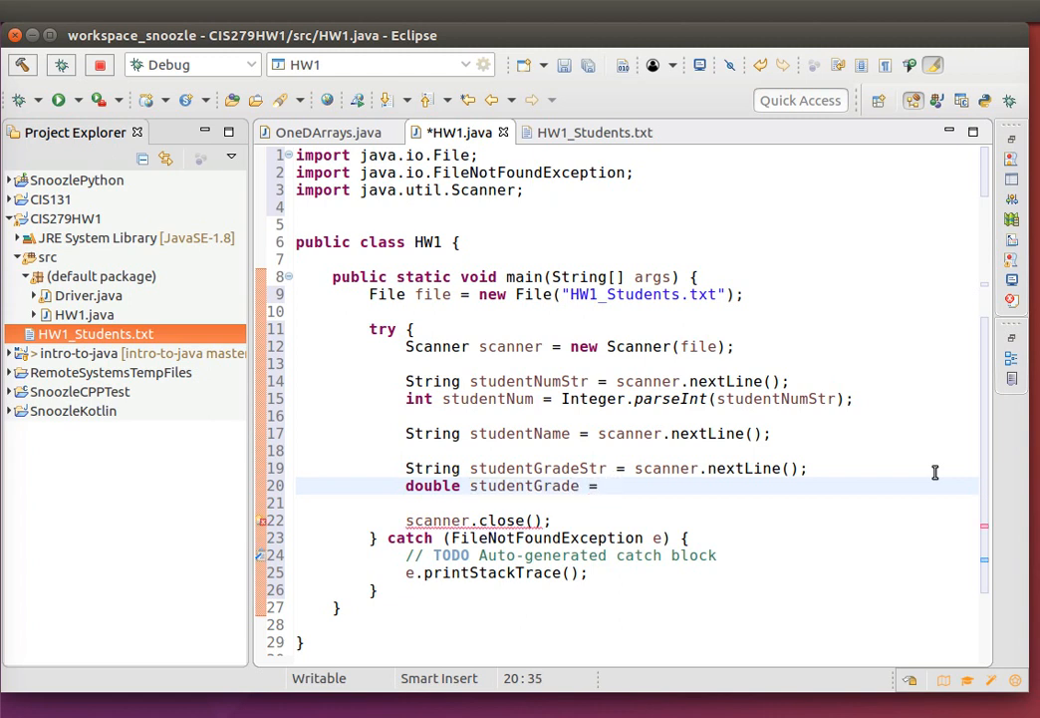
text(Double.parseDouble(studentGradeStr);)
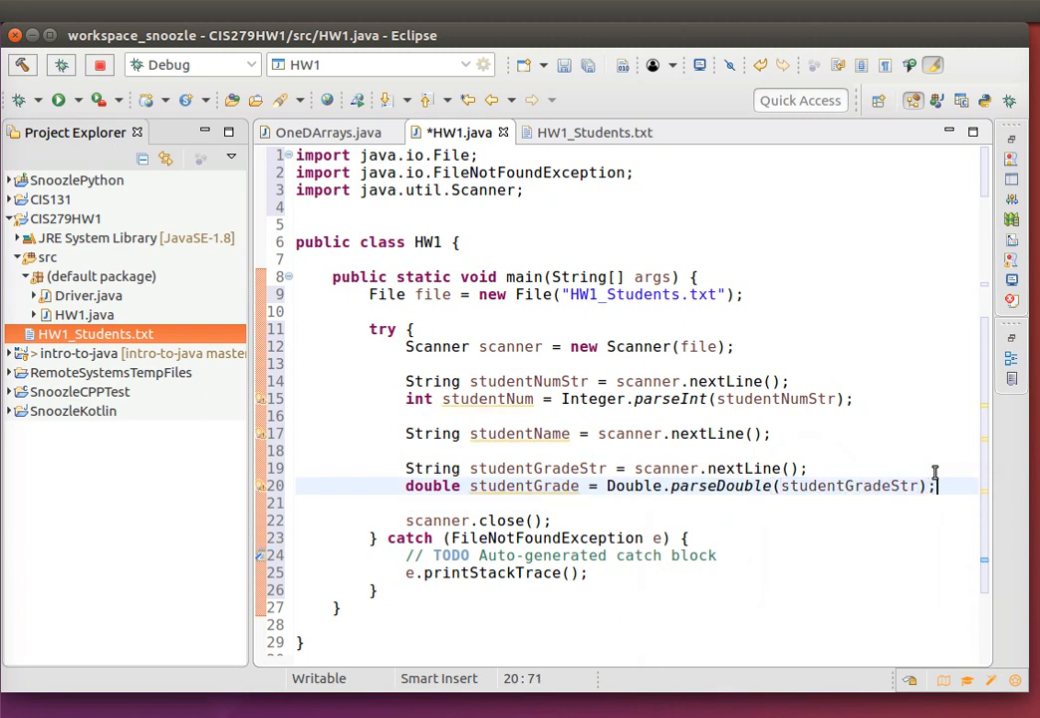
key(ctrl+s)
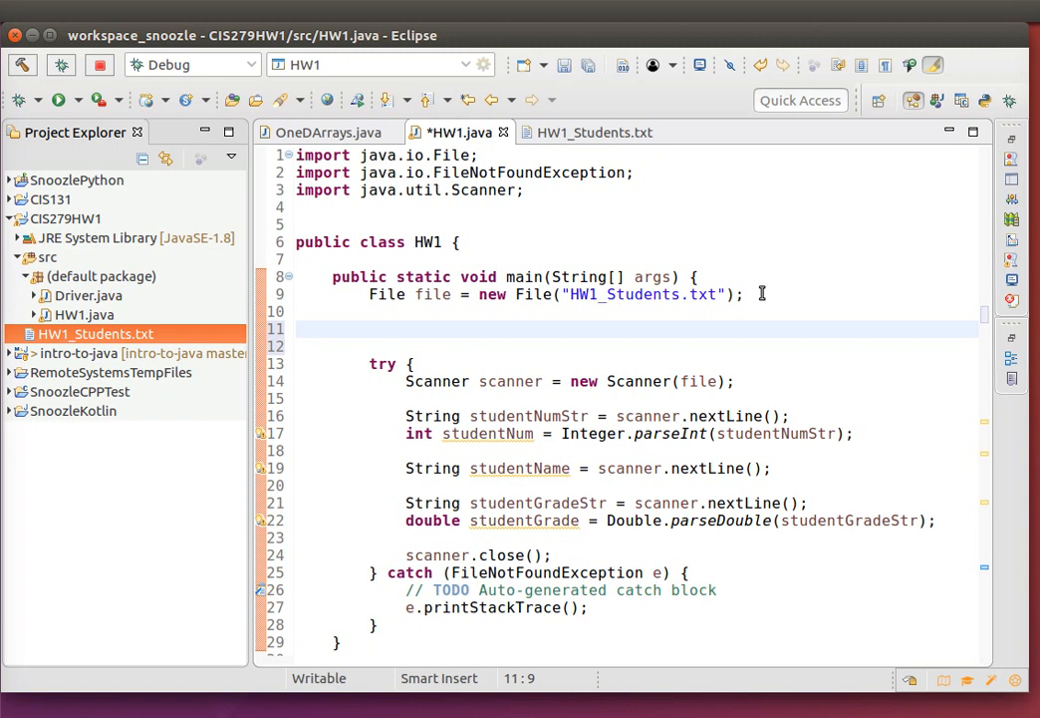
- Declare ArrayList<Integer> studentNums = new ArrayList<Integer>; on the blank line above try
text(Array)
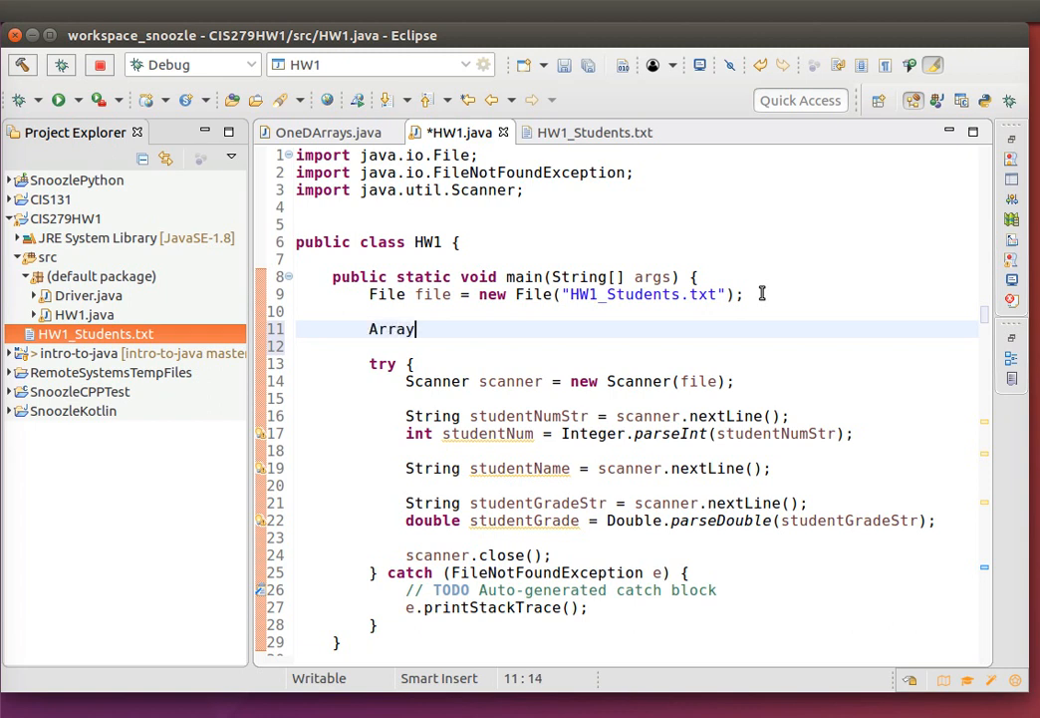
text(List)
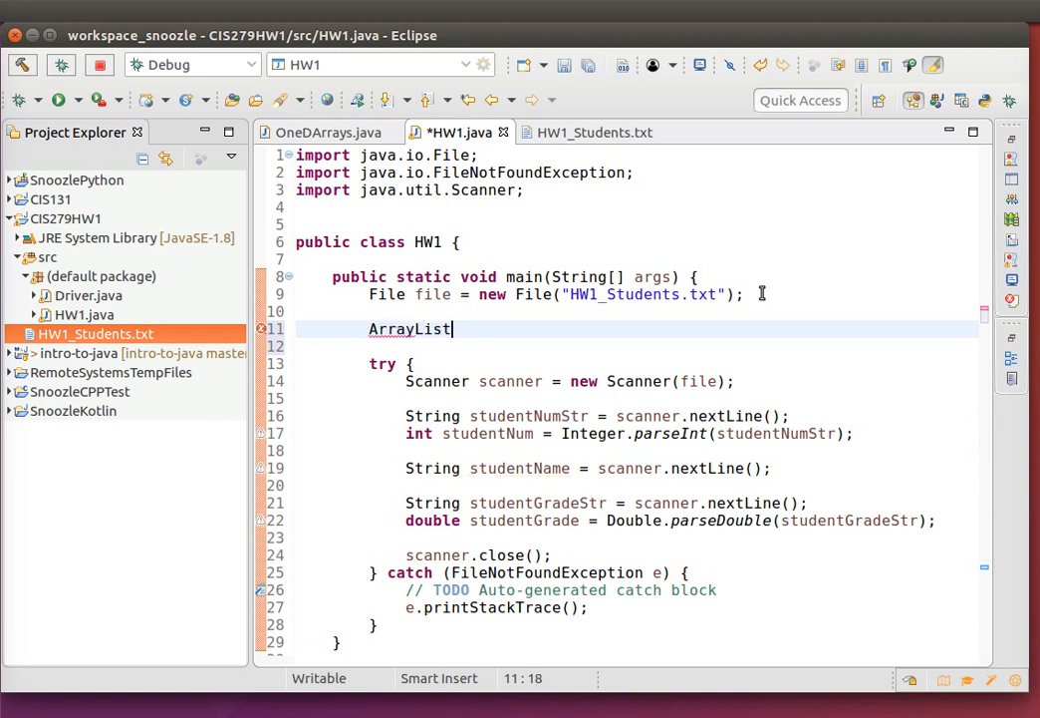
text(<>)
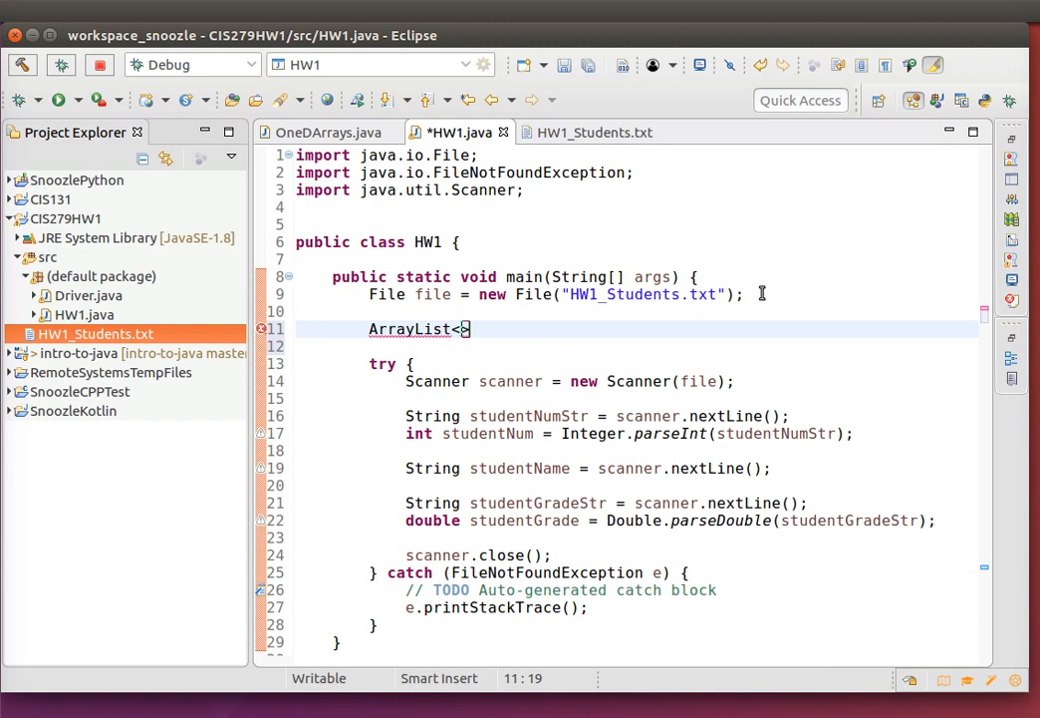
text(Integer)
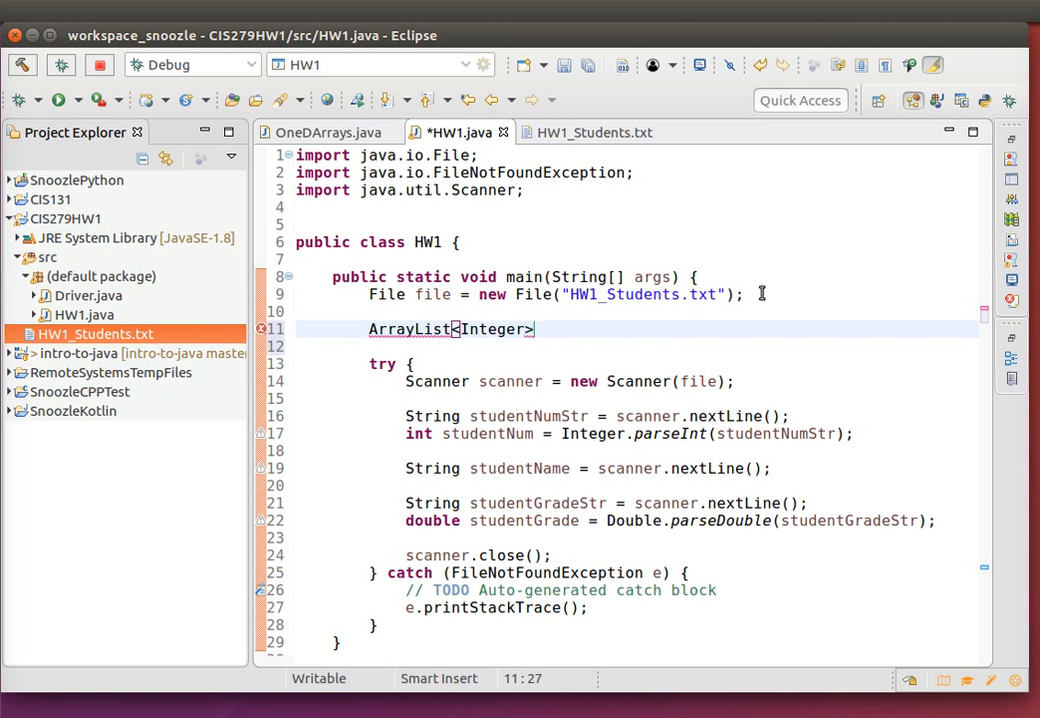
text(sut)
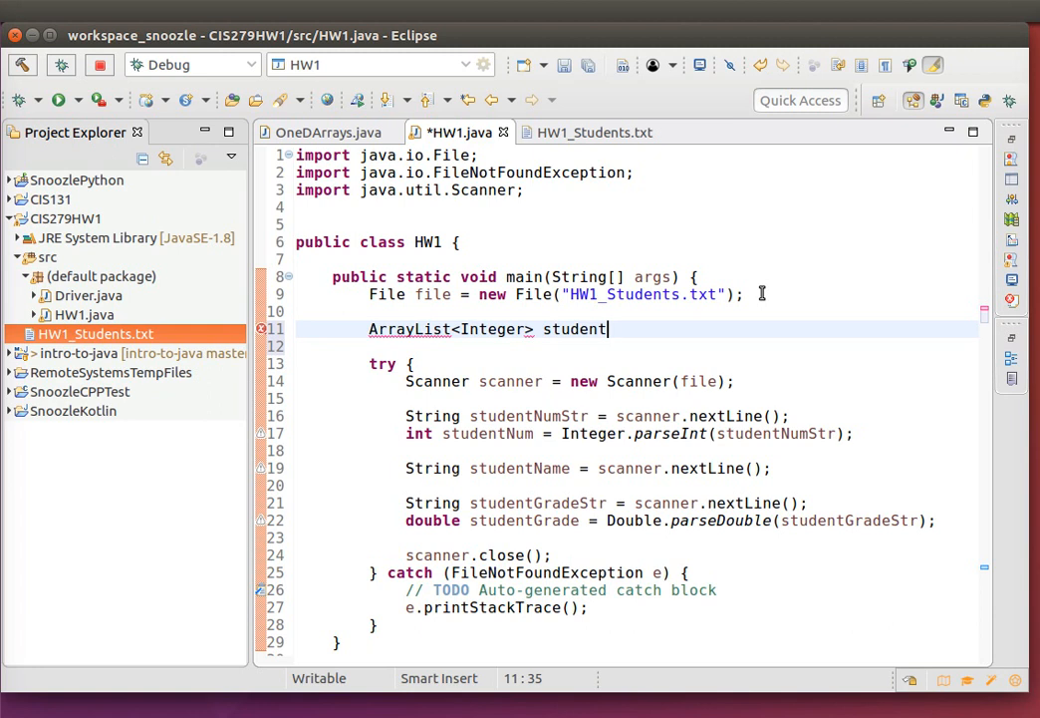
text(Nums =)
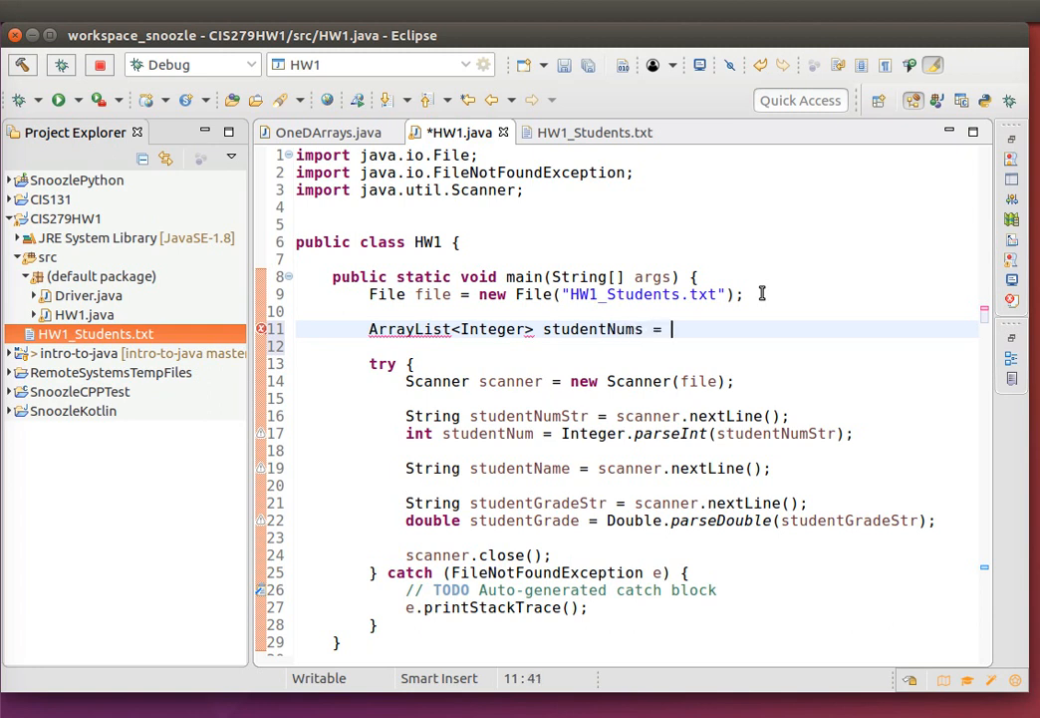
text(new)
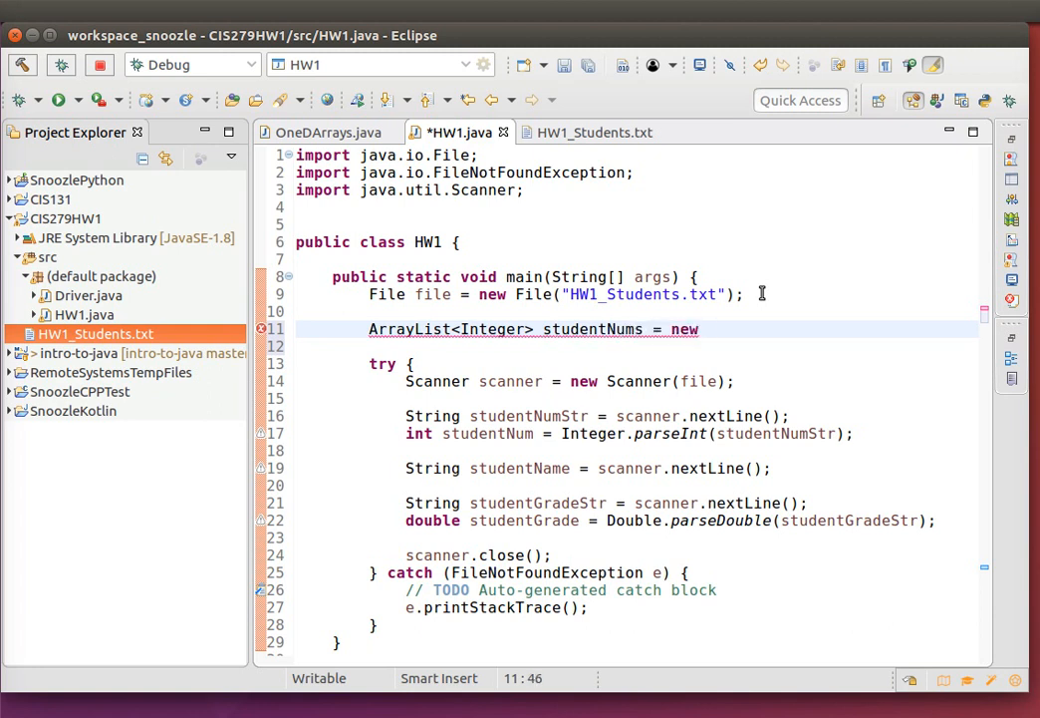
text(Ar)
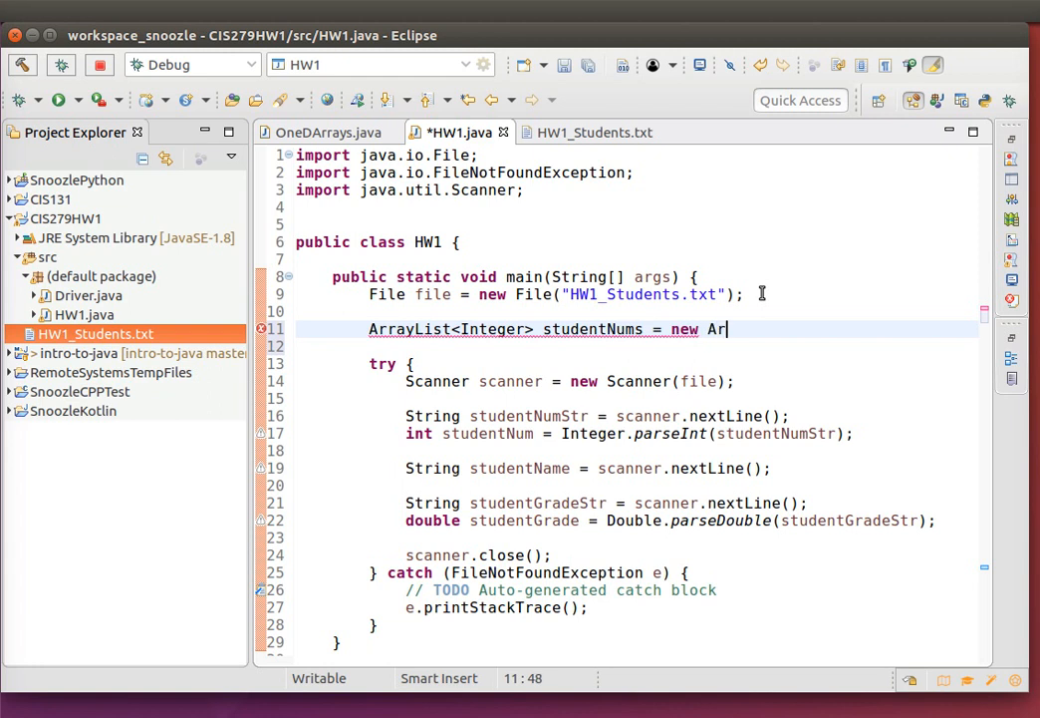
text(rayL)
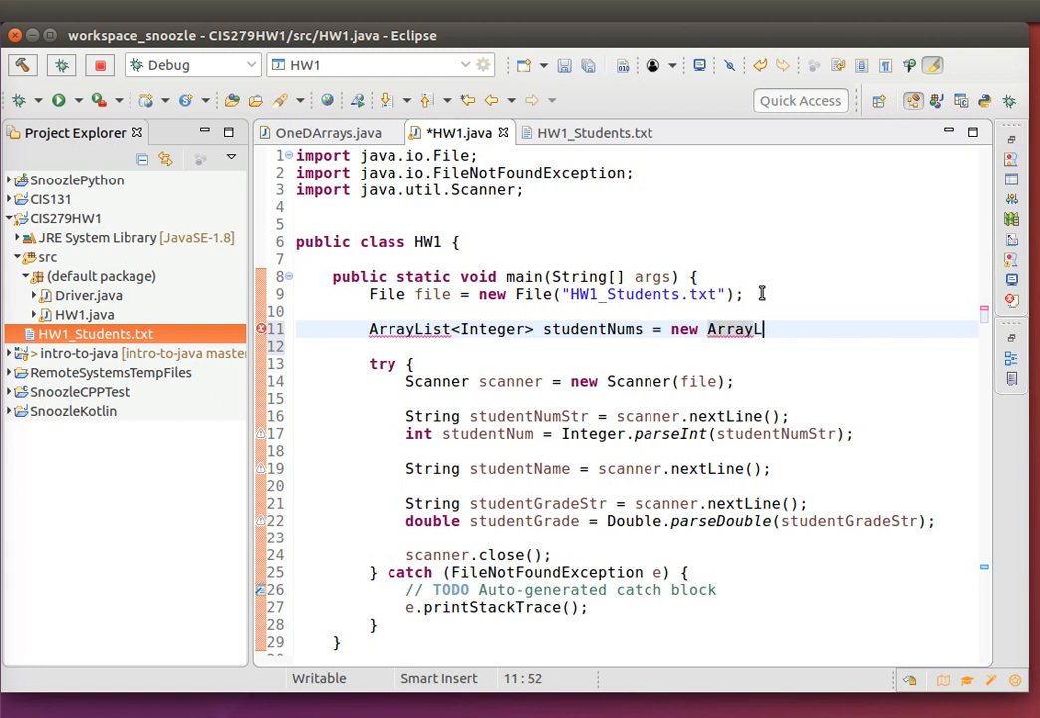
text(ist<Integer>)
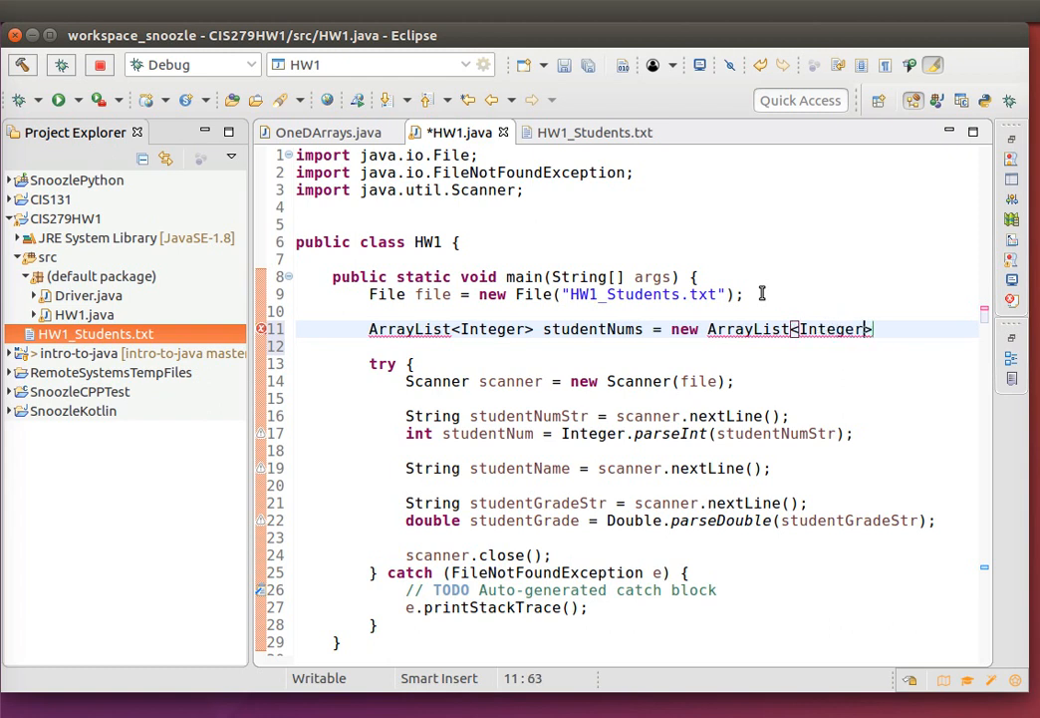
text(;)
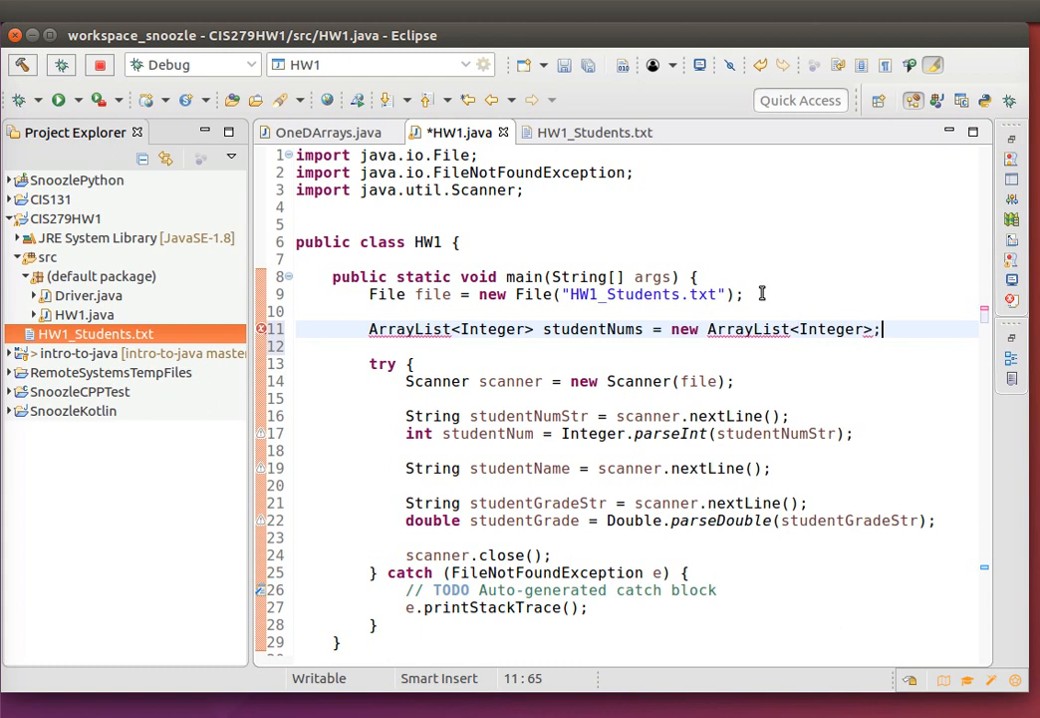
mouse_move(731, 353)
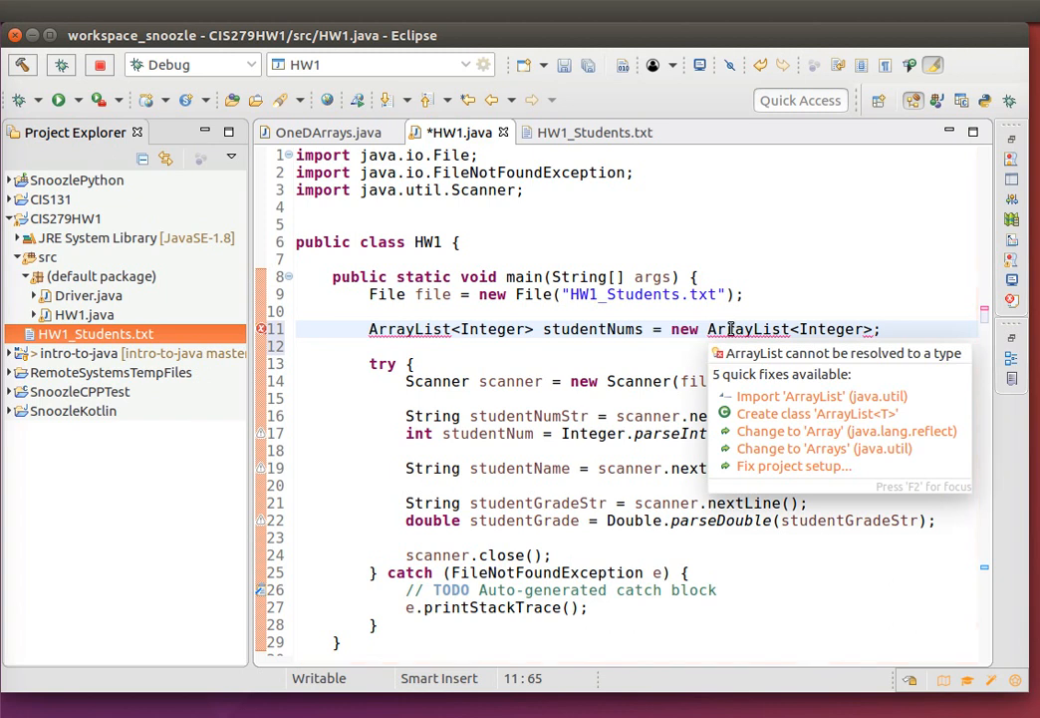
- Import java.util.ArrayList via quick fix and add () to complete the constructor
click(822, 395)
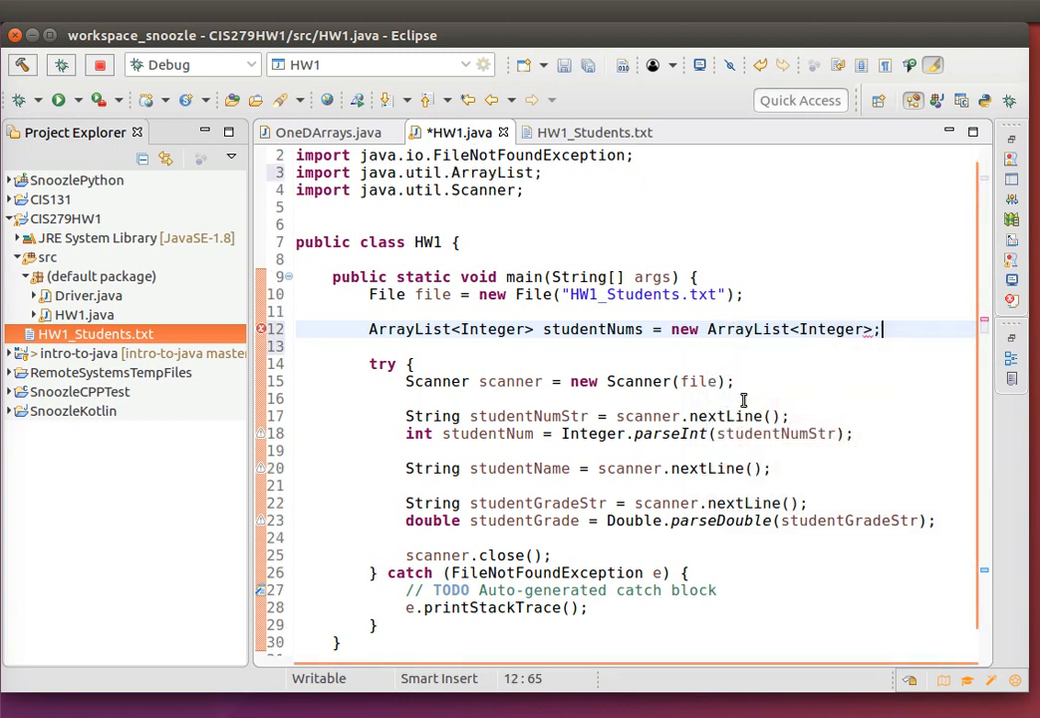
mouse_move(835, 347)
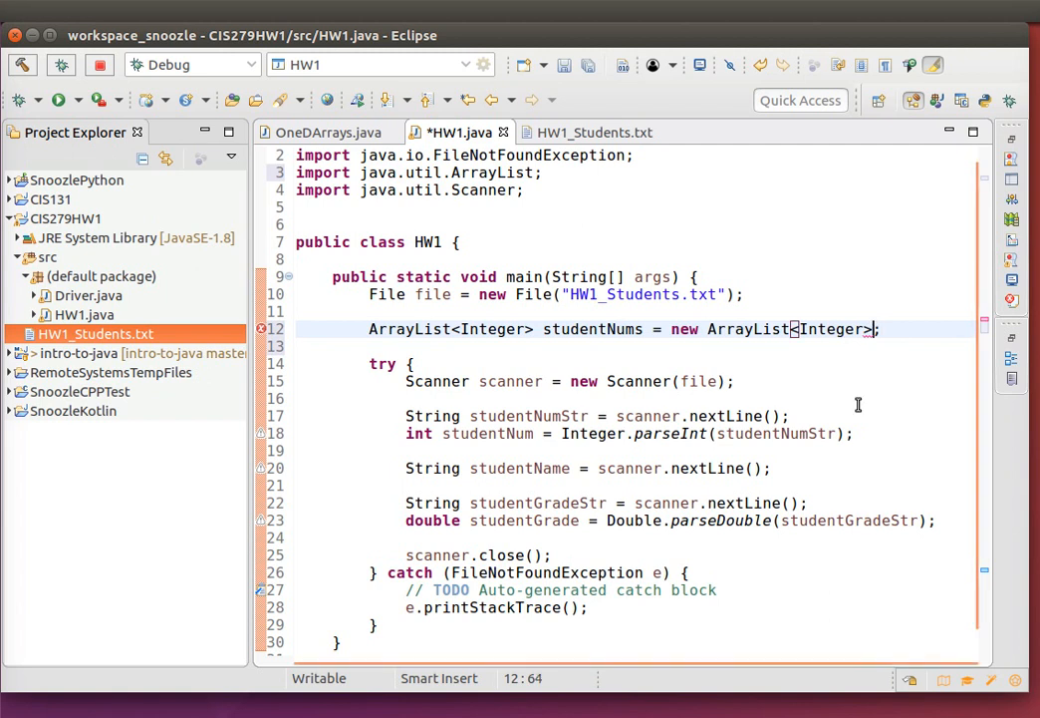
text(())
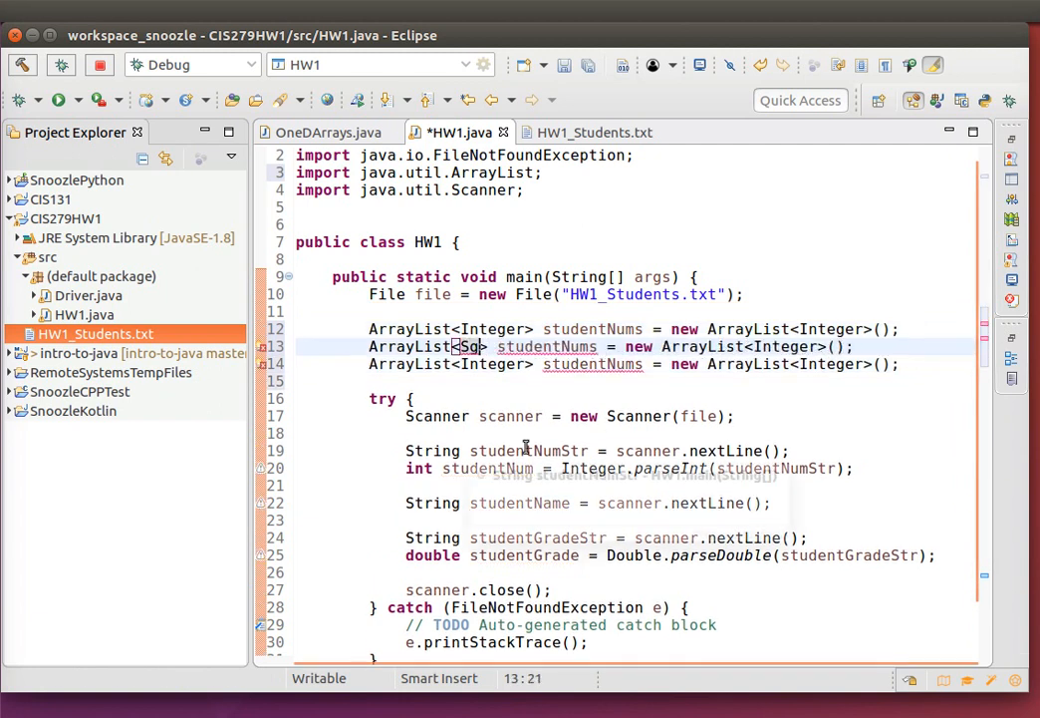
- Change the copied lines to ArrayList<String> studentNames and ArrayList<Double> studentGrades
text(tring)
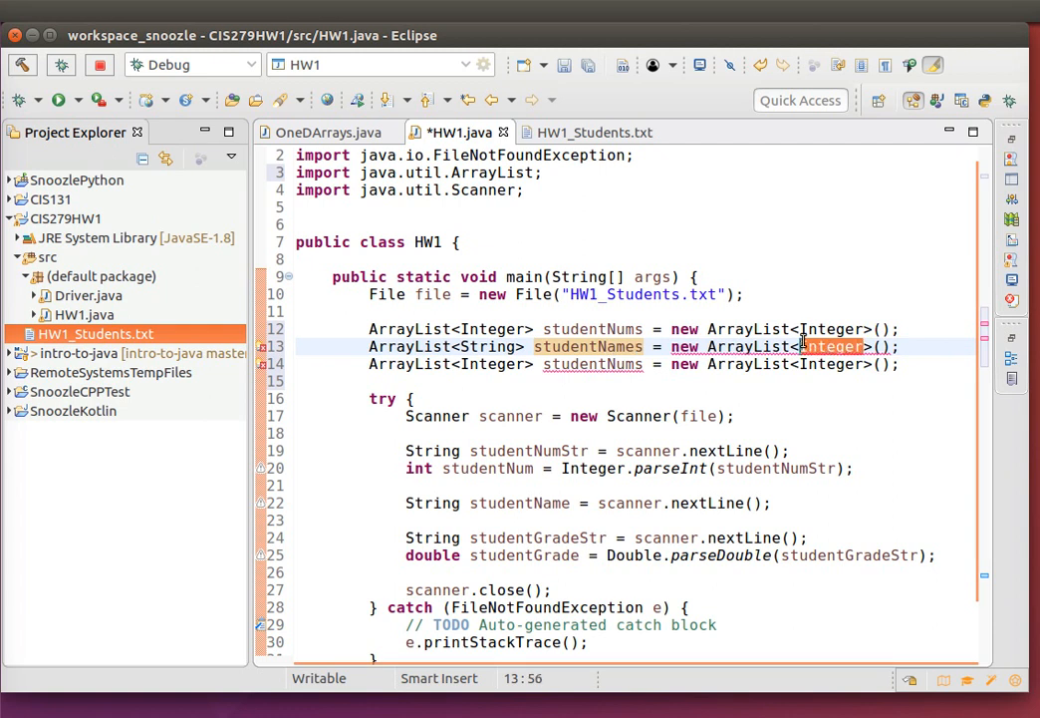
text(String)
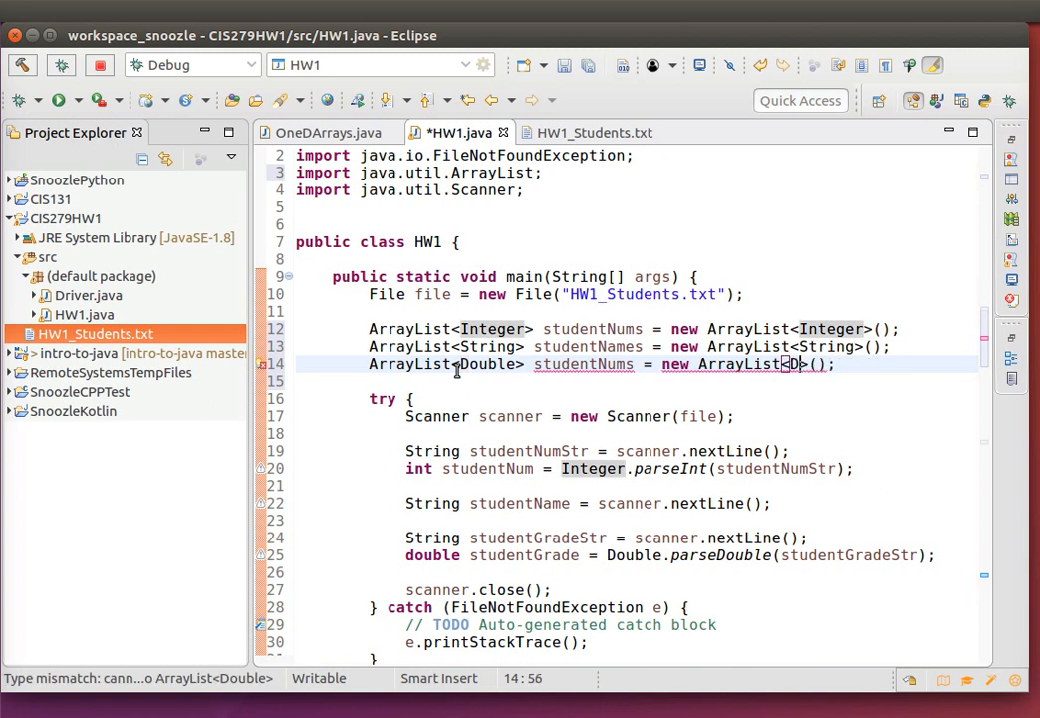
text(ouble)
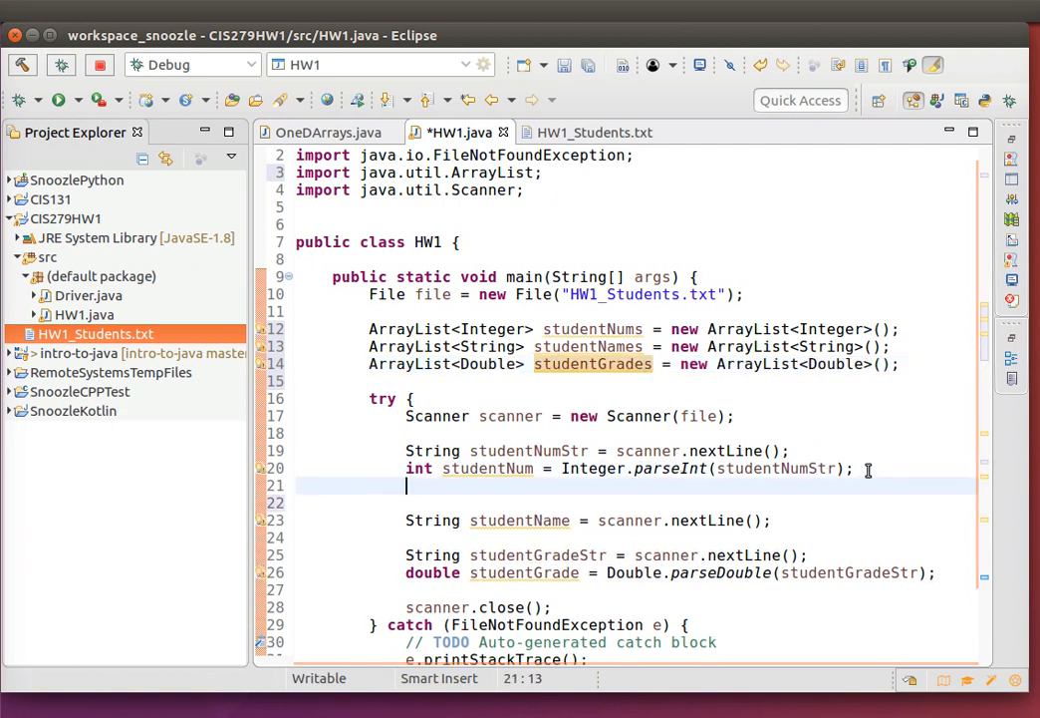
- Start a studentNums.add(Integeg call after the studentNum parsing line
text(sut)
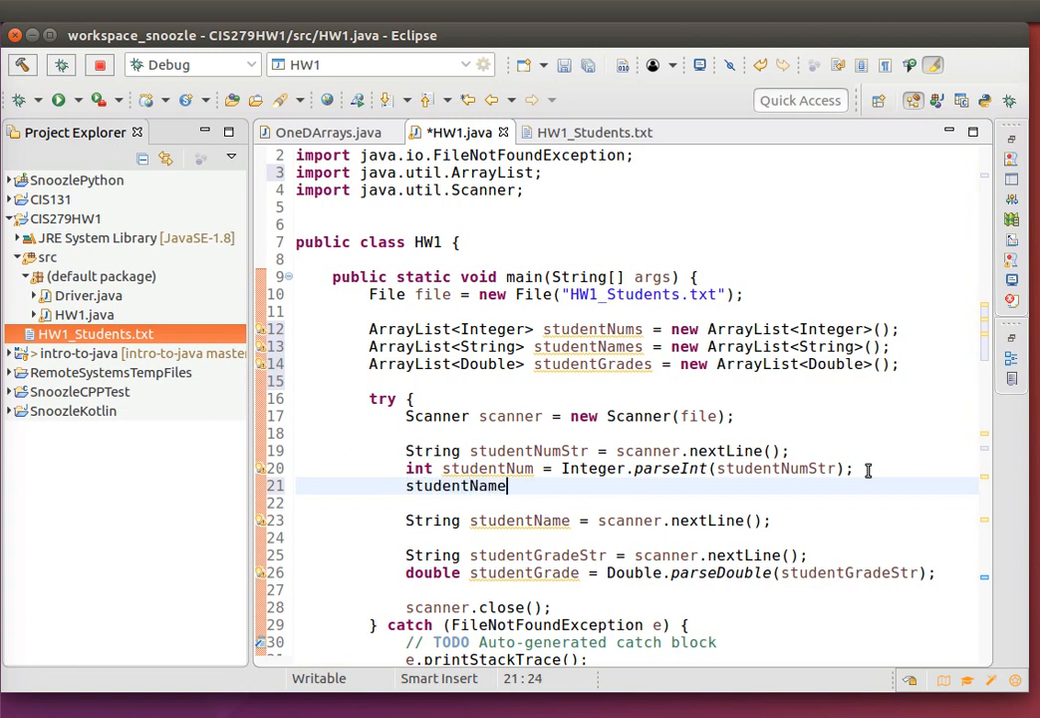
key(BackSpace)
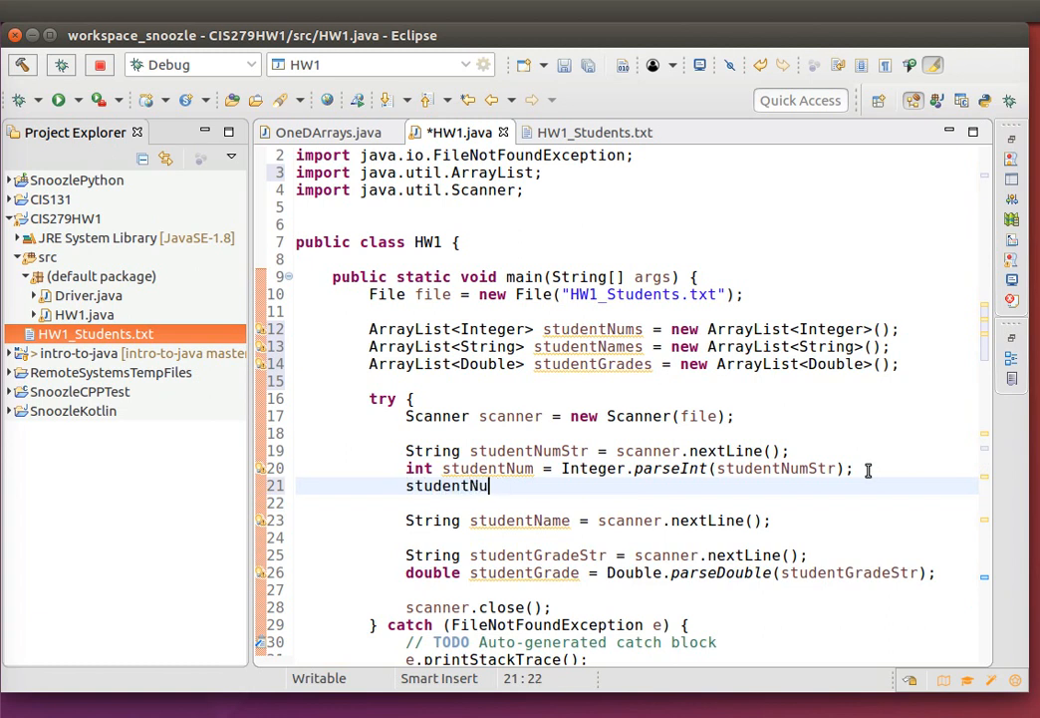
text(ms.add(Inte)
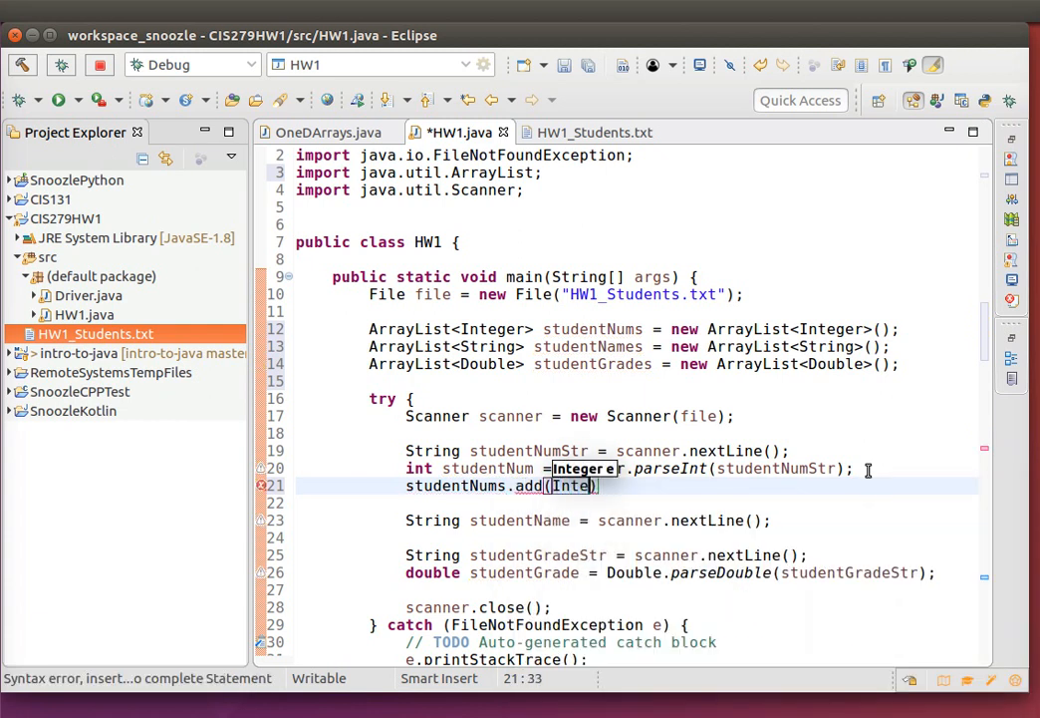
text(g)
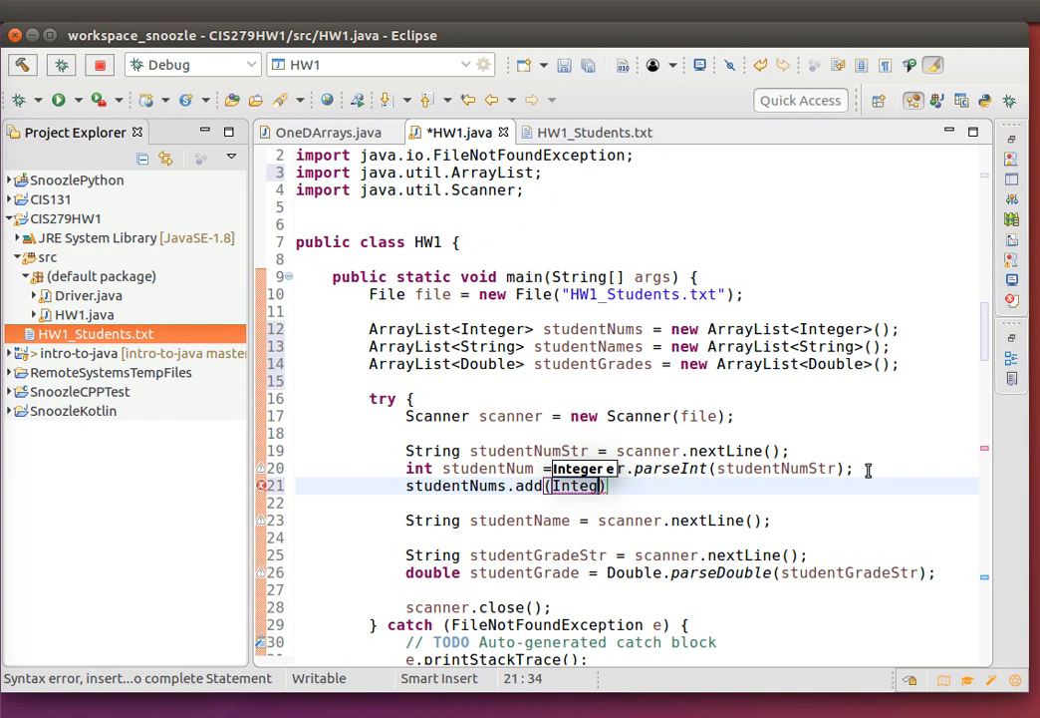